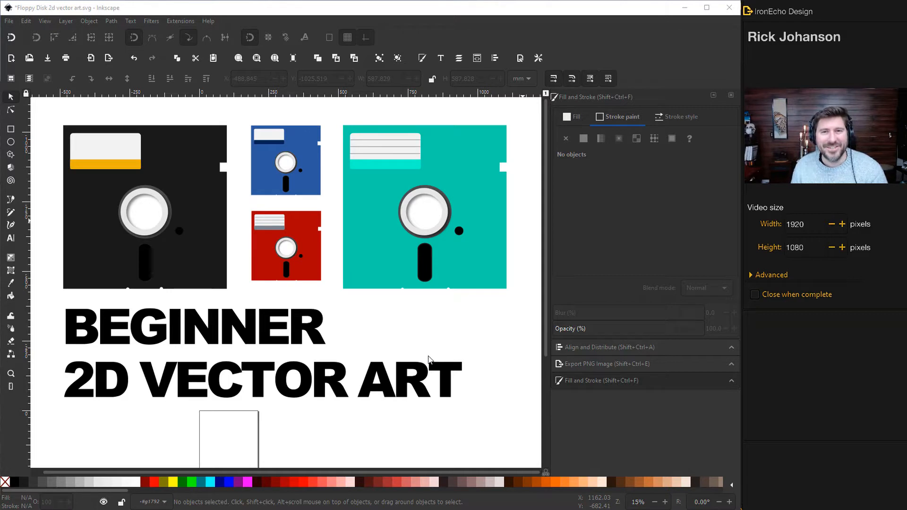
mouse_move(275, 362)
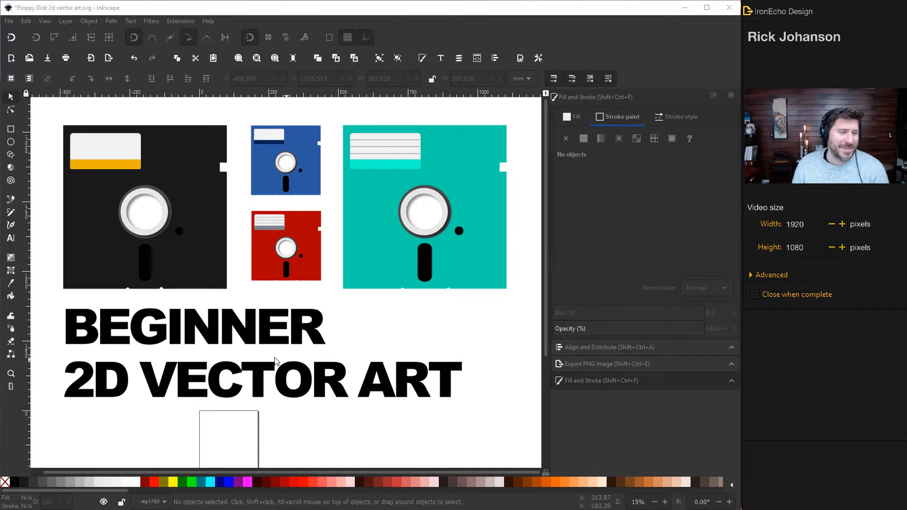
mouse_move(347, 376)
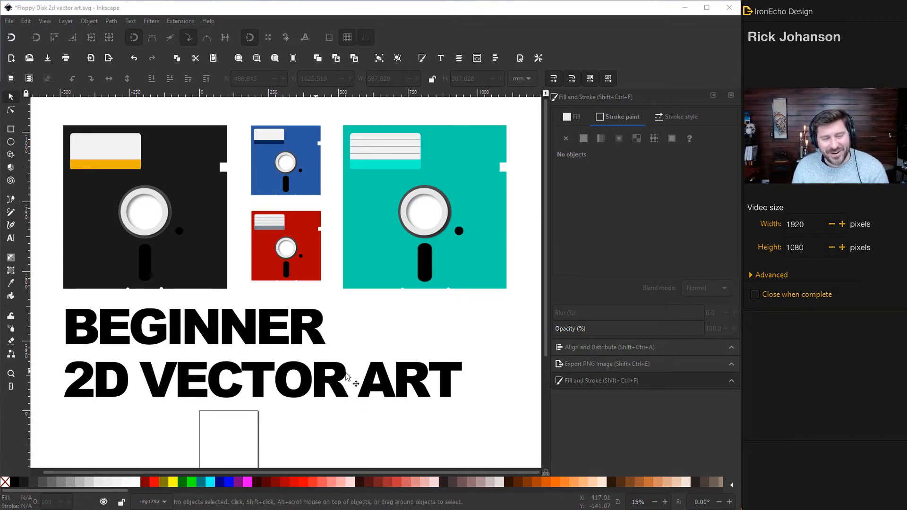
mouse_move(375, 345)
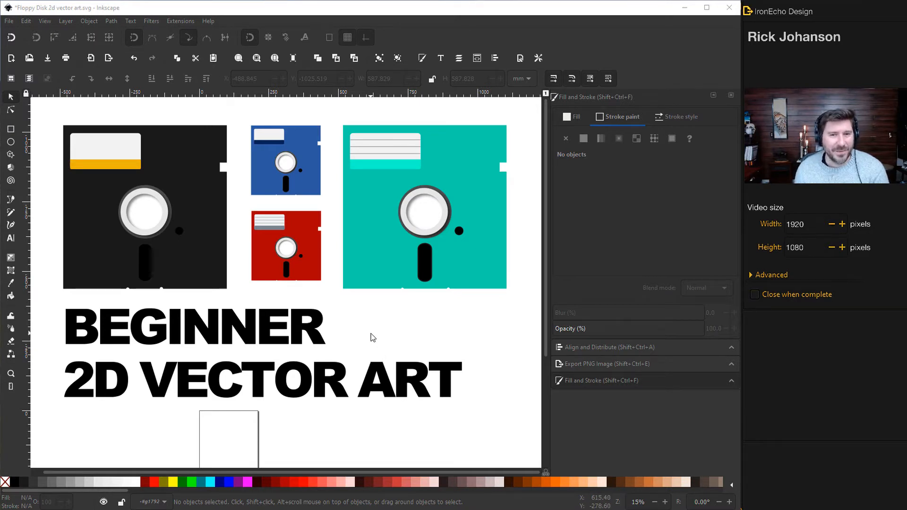
mouse_move(411, 280)
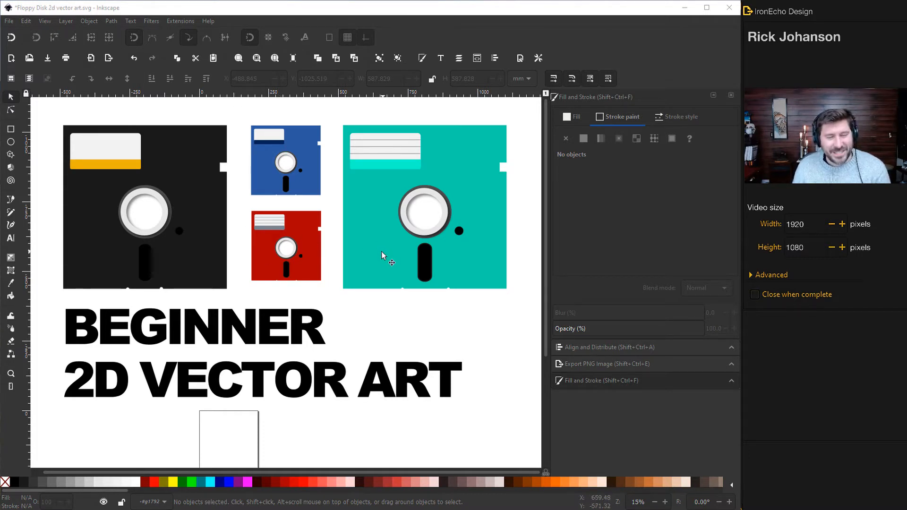
mouse_move(389, 245)
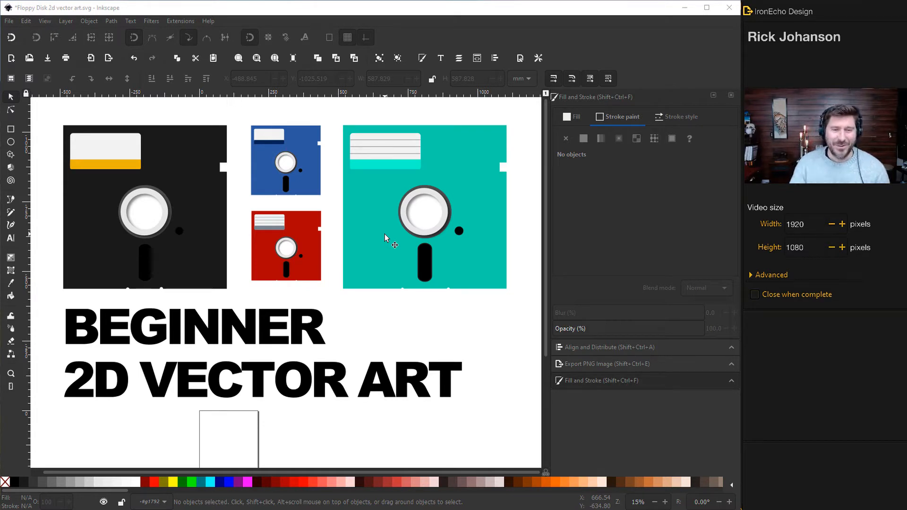
mouse_move(385, 300)
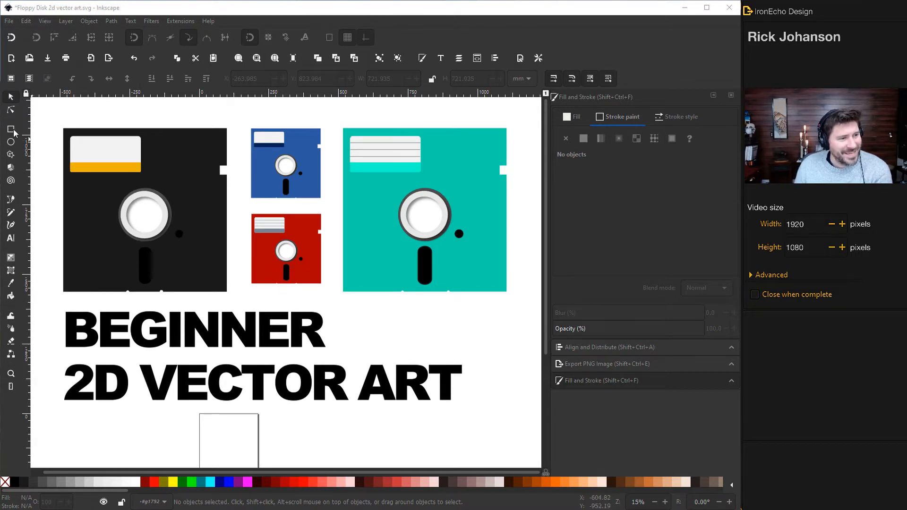
- Pick the Rectangle tool and scroll down to the floppy reference photo and colour swatches
left_click(11, 131)
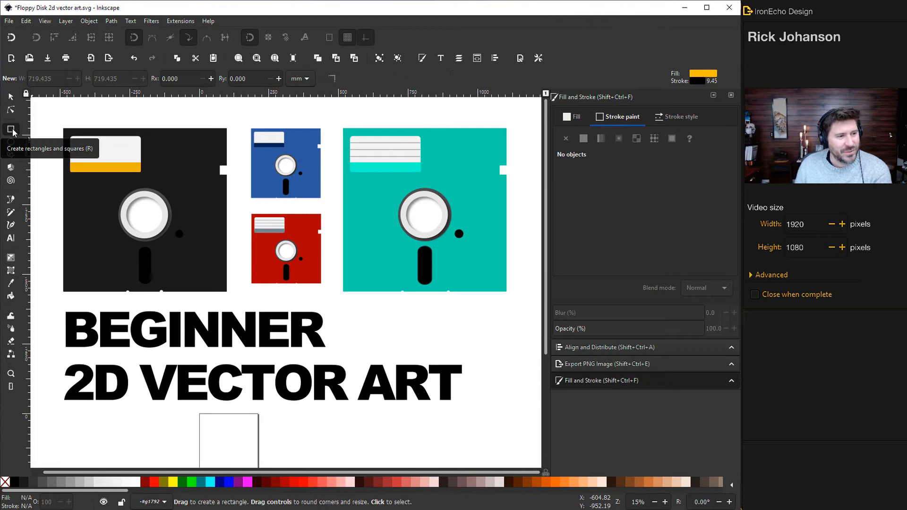
scroll("down", 3)
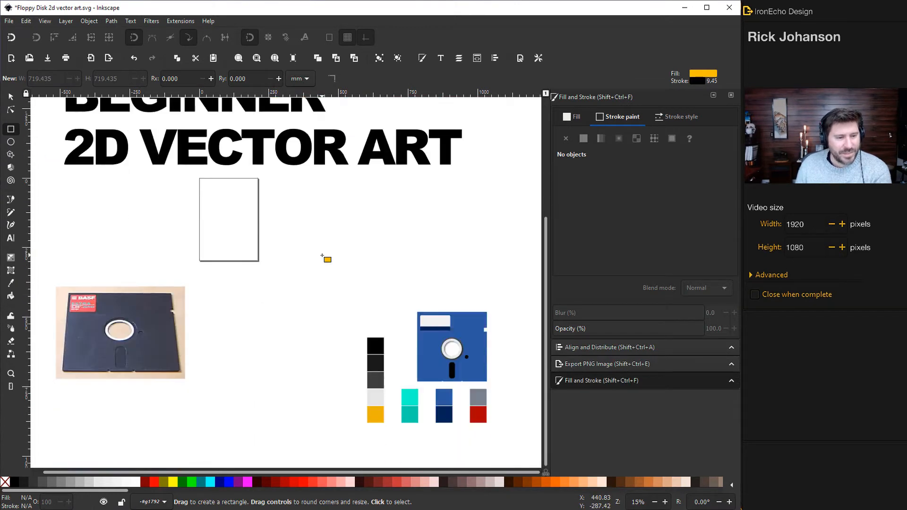
scroll("down", 3)
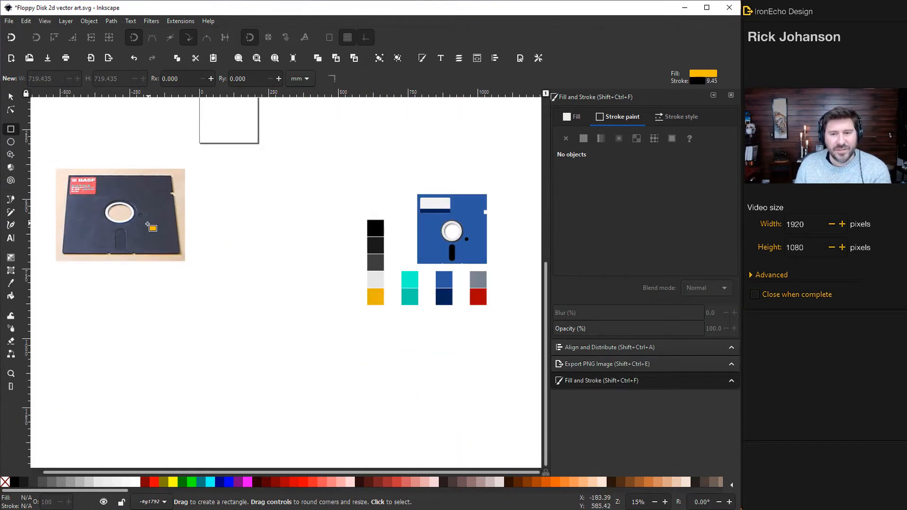
mouse_move(148, 227)
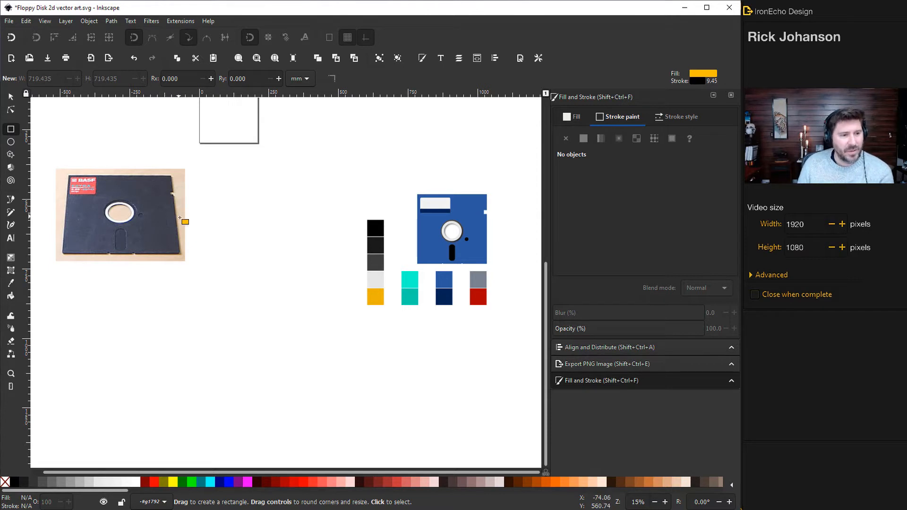
mouse_move(213, 249)
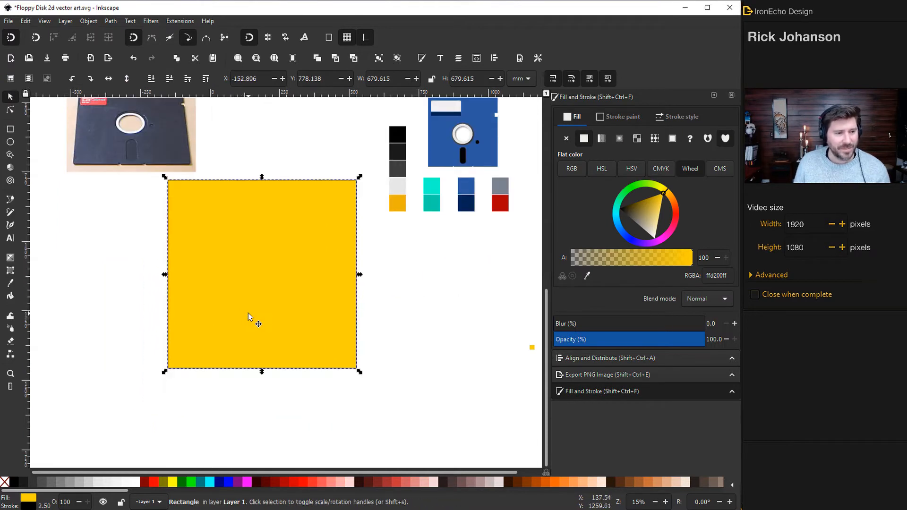
mouse_move(165, 172)
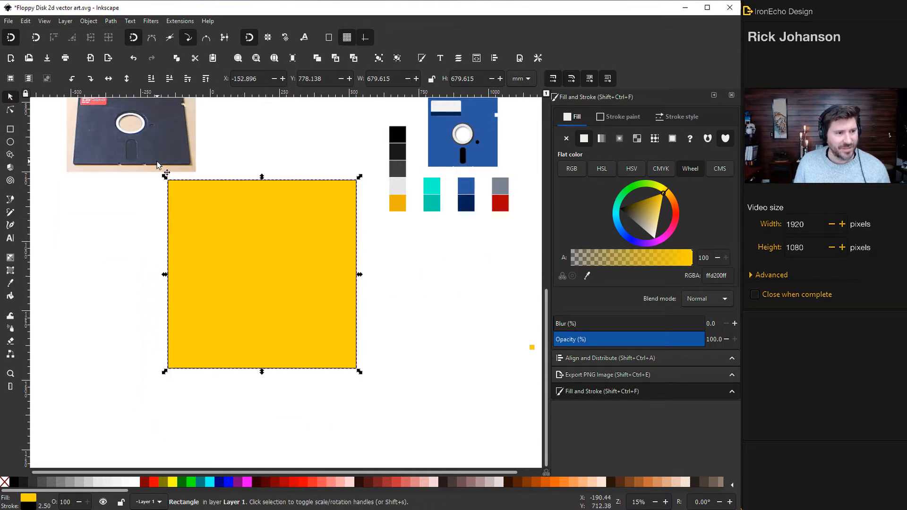
mouse_move(602, 154)
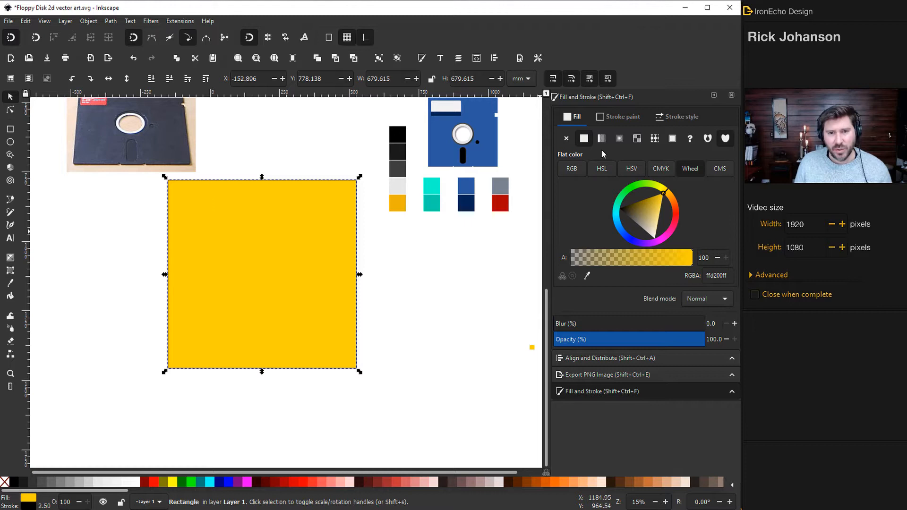
mouse_move(431, 67)
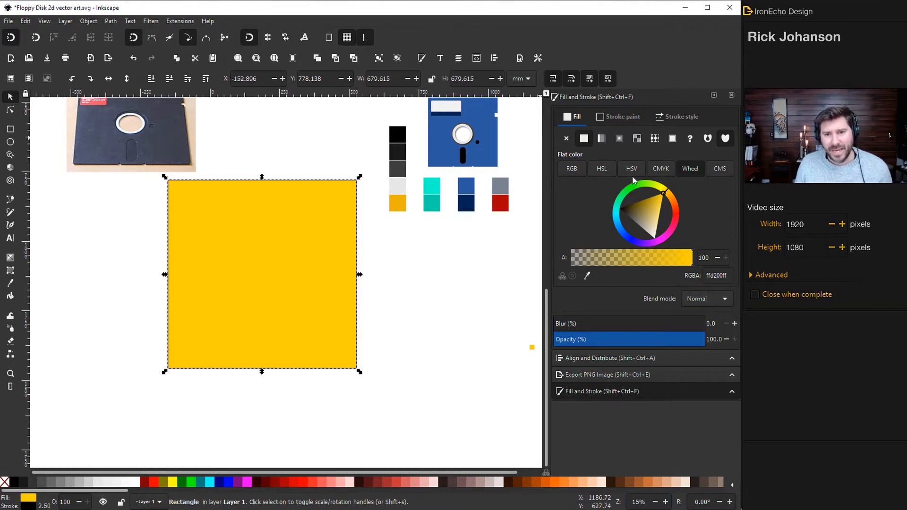
mouse_move(594, 284)
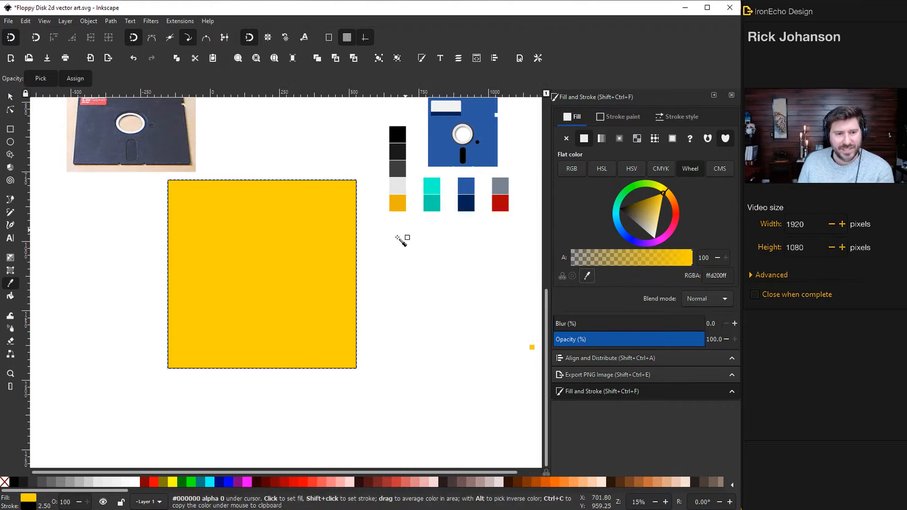
mouse_move(416, 150)
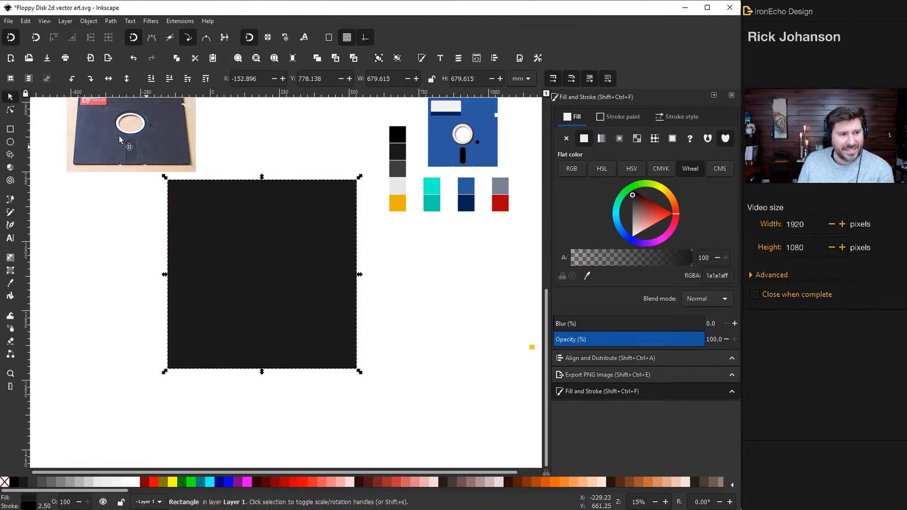
mouse_move(90, 264)
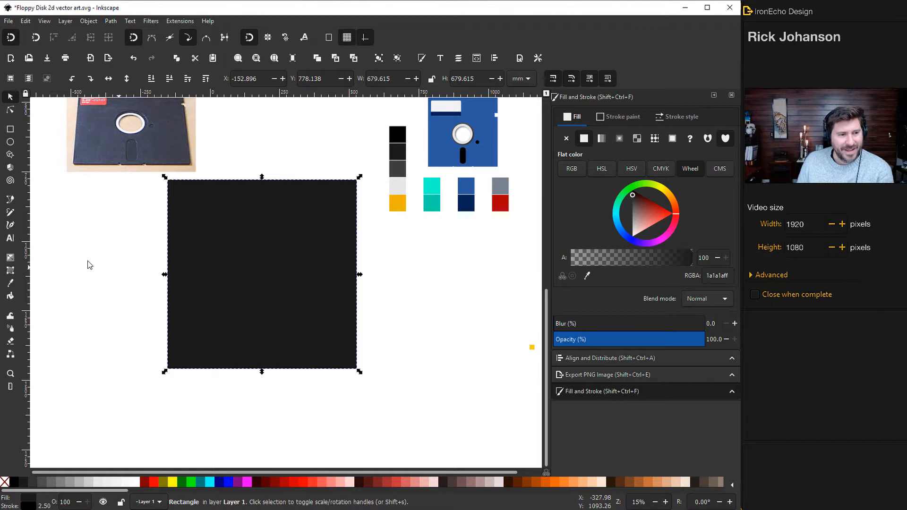
mouse_move(114, 190)
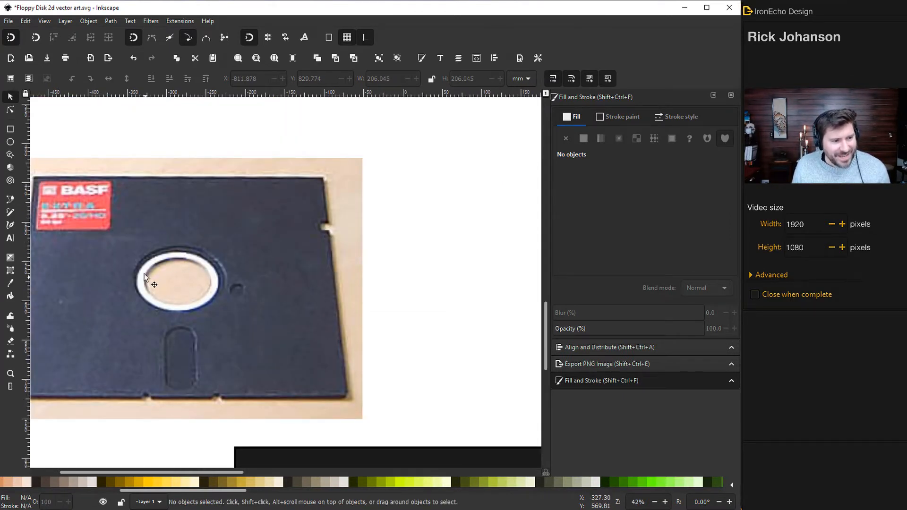
mouse_move(230, 313)
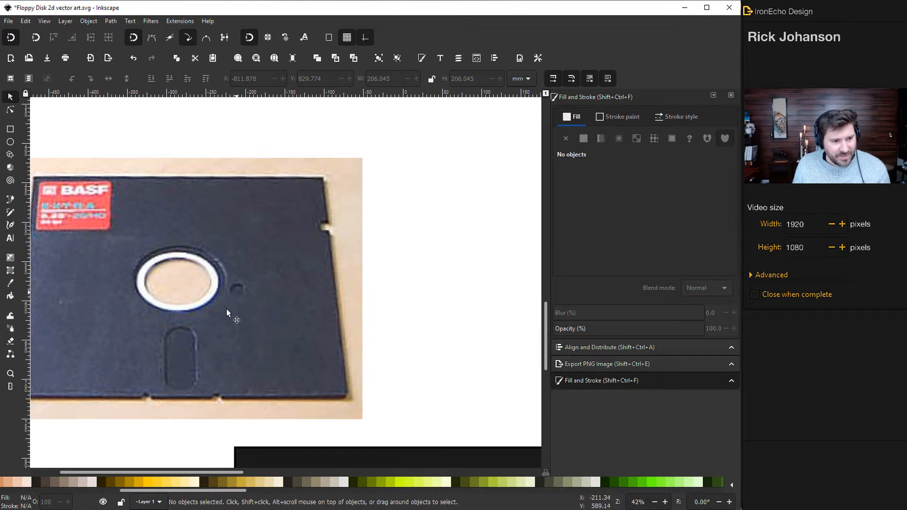
mouse_move(73, 226)
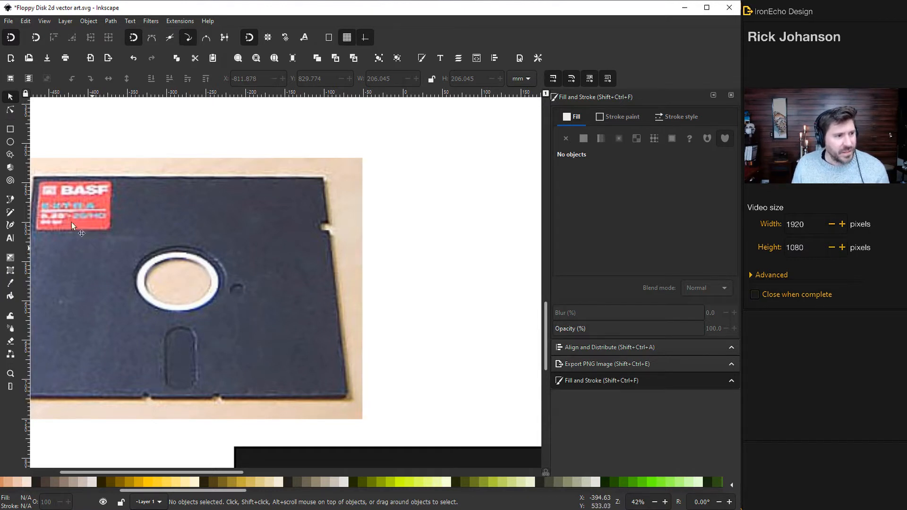
left_click(9, 141)
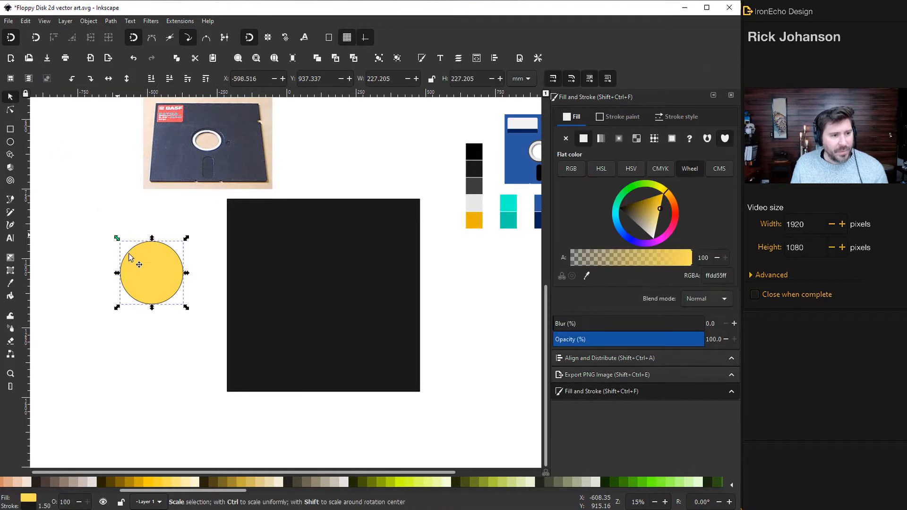
- Move the yellow circle roughly onto the middle of the dark square
left_click_drag(152, 272, 321, 298)
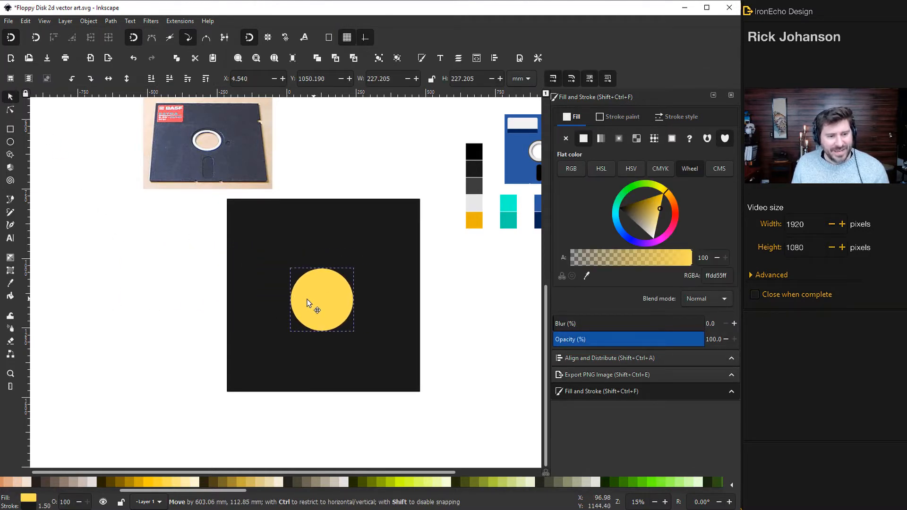
left_click_drag(322, 299, 292, 278)
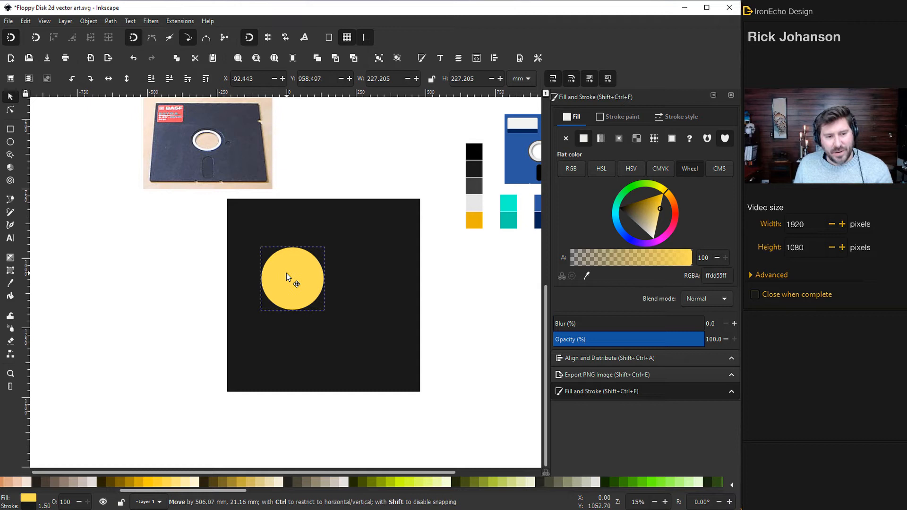
left_click_drag(289, 278, 295, 292)
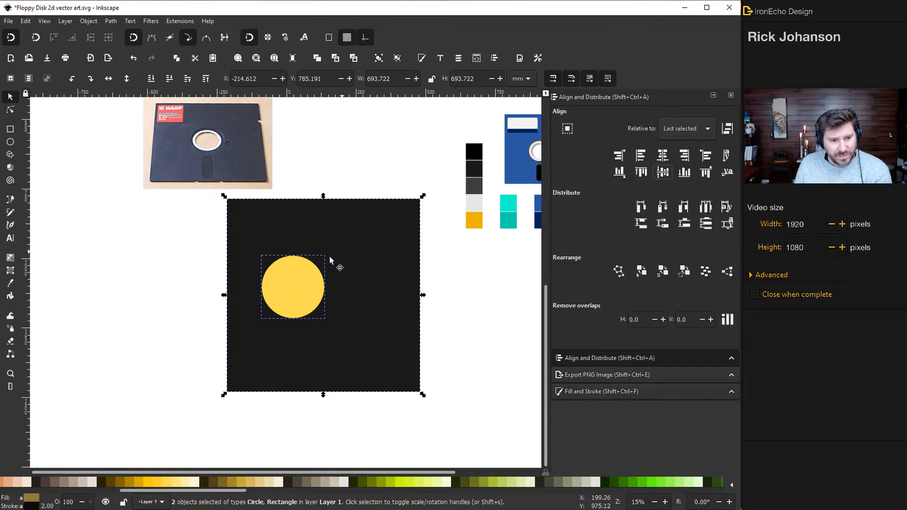
- Align the circle to the square's centre on both horizontal and vertical axes
left_click(662, 154)
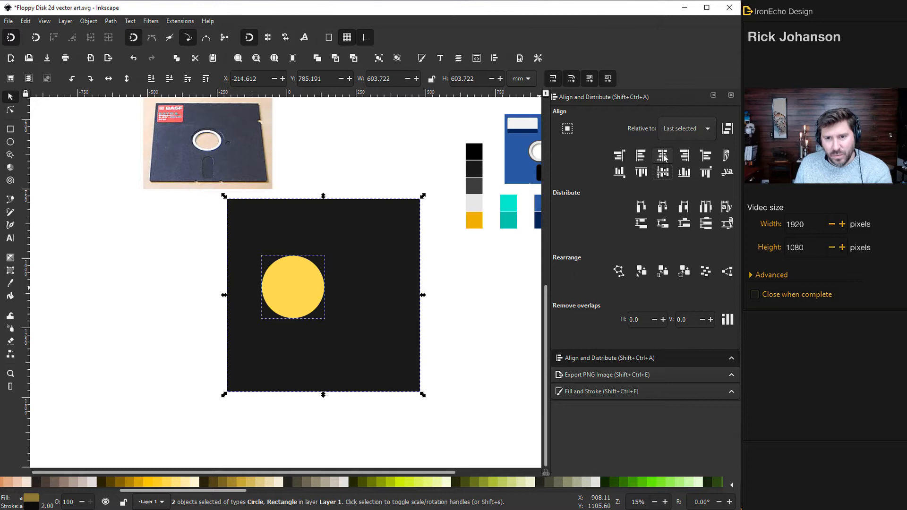
left_click(663, 155)
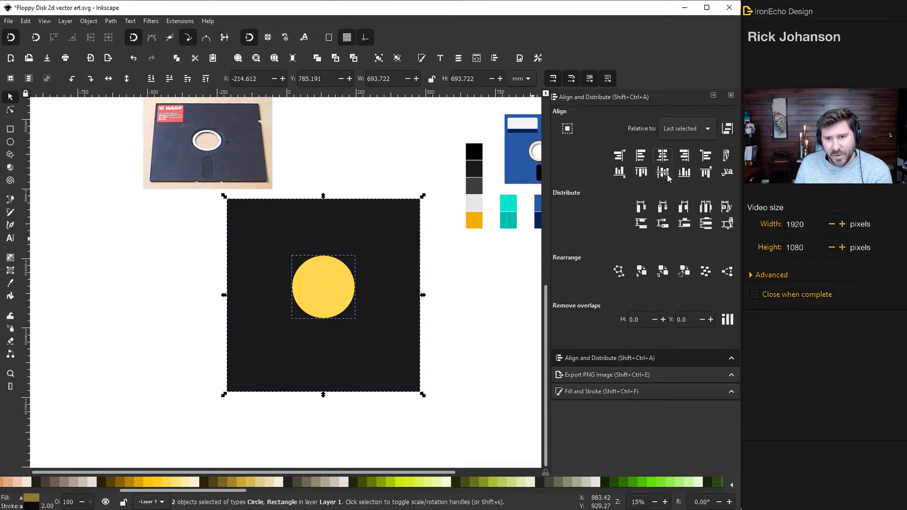
left_click(661, 172)
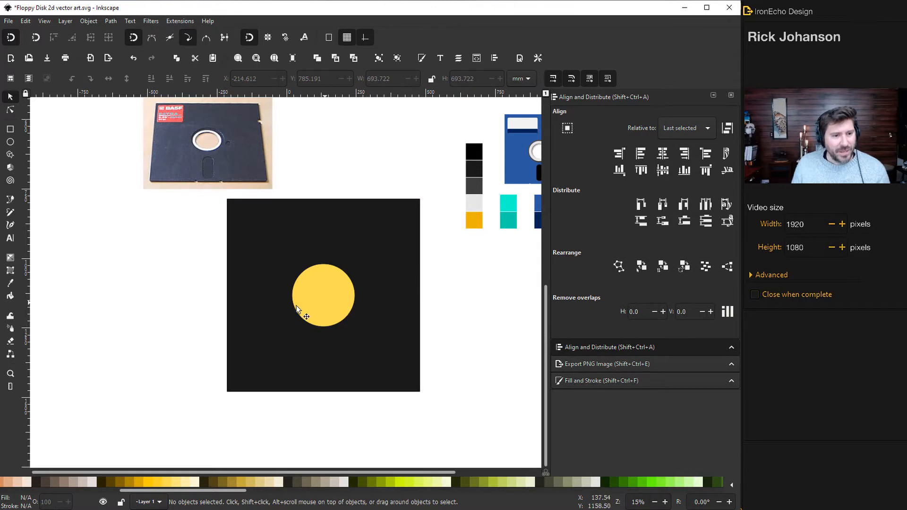
mouse_move(257, 317)
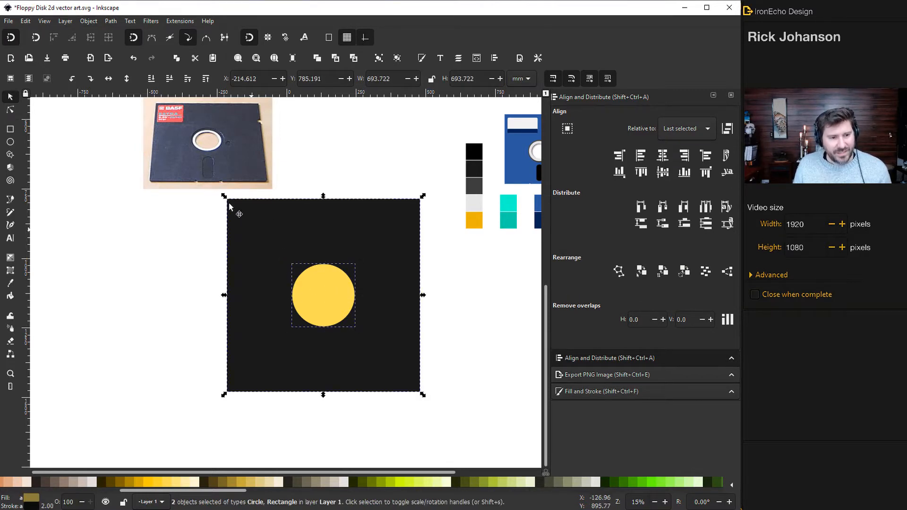
- Select the square together with the circle ready for the Difference cut
left_click(109, 21)
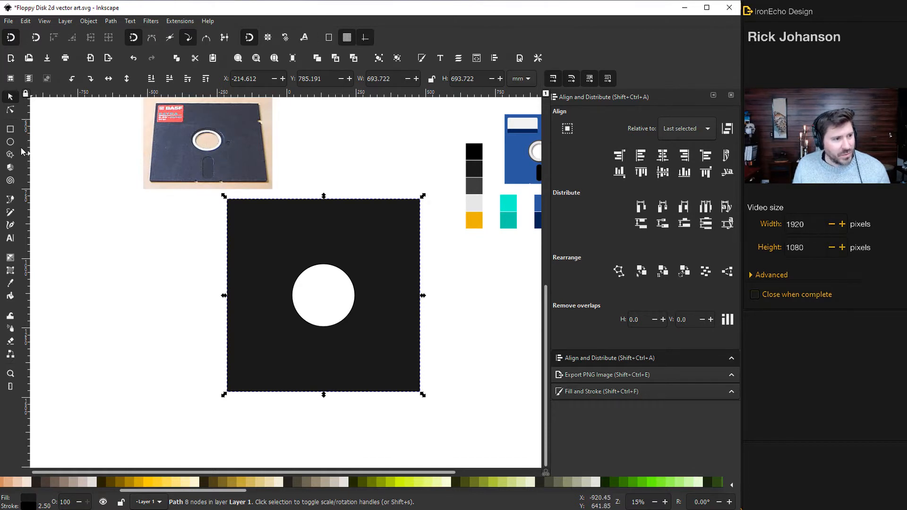
- Draw a larger circle beside the disk body and fill it with the dark grey swatch colour via the Dropper
left_click(11, 142)
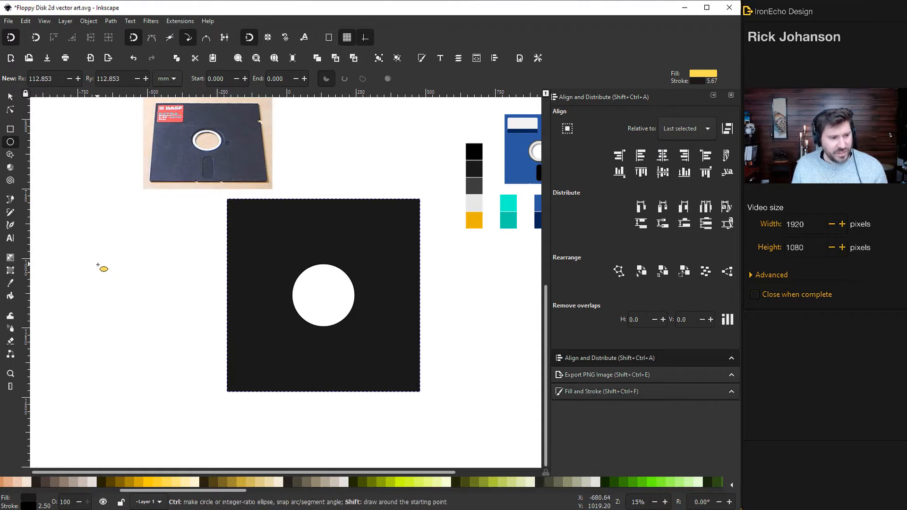
left_click_drag(51, 218, 144, 310)
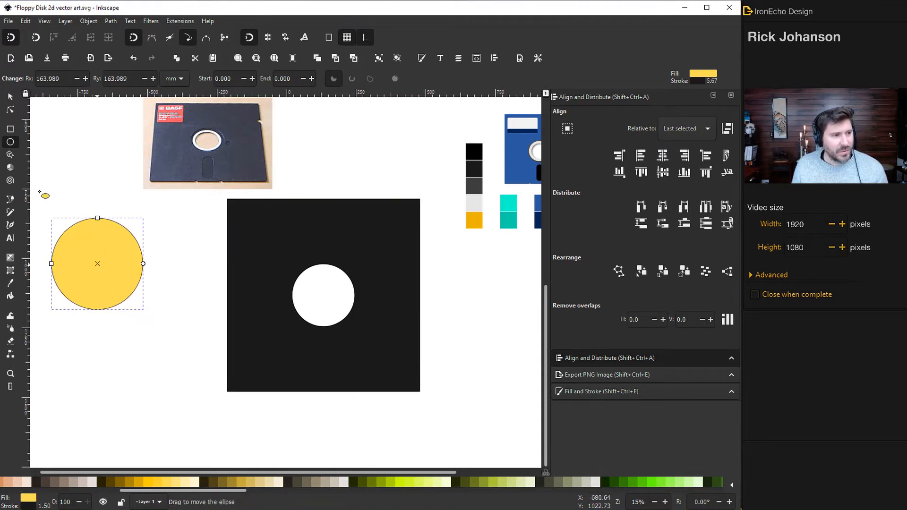
left_click_drag(97, 264, 155, 292)
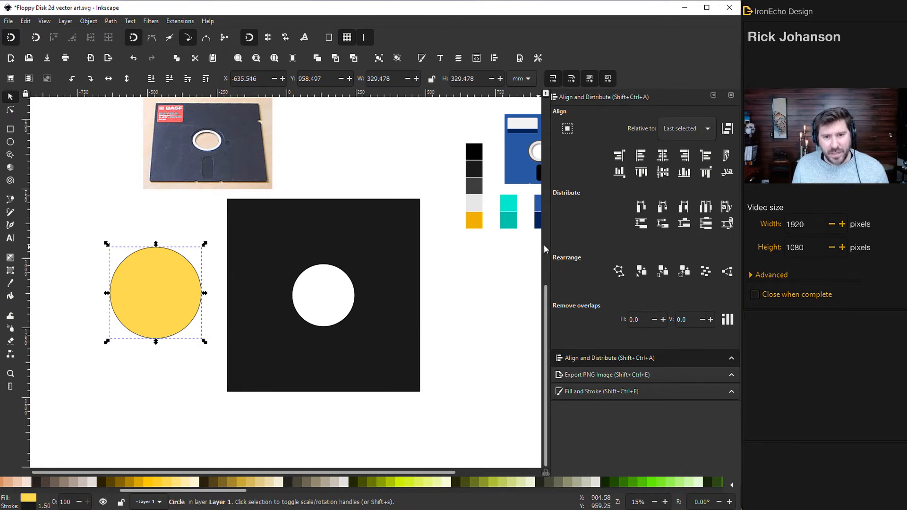
left_click(602, 391)
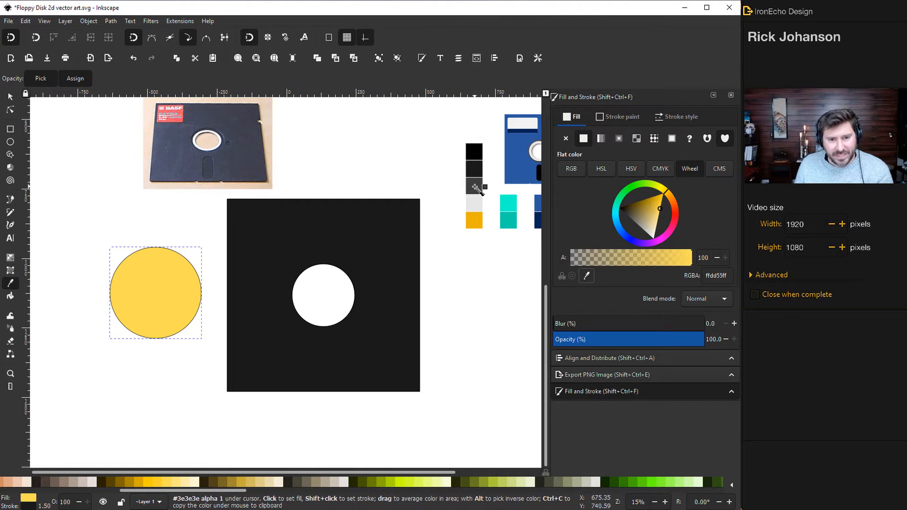
left_click(9, 96)
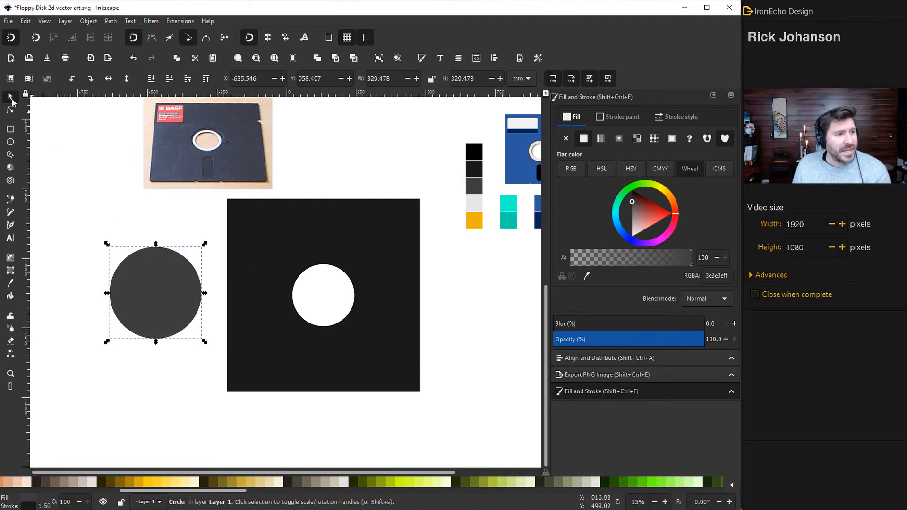
left_click_drag(155, 294, 149, 296)
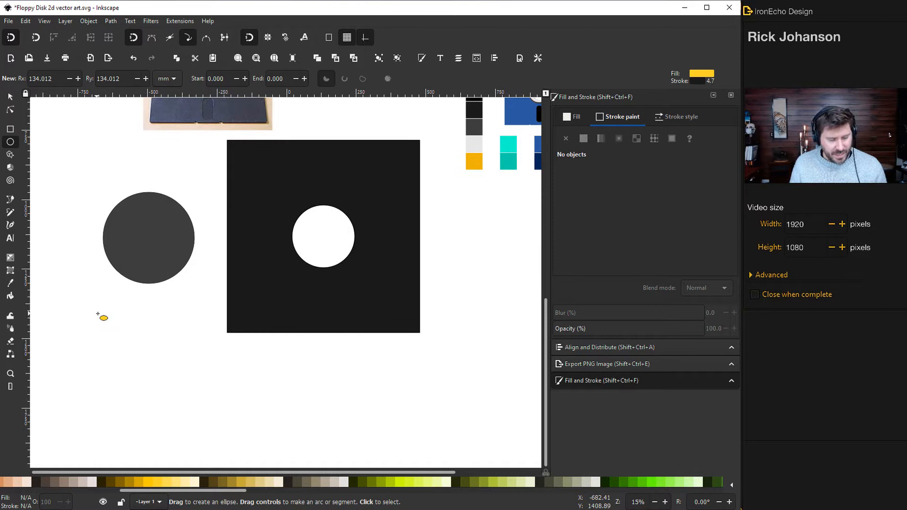
- Cut a smaller scaled circle out of the grey disc with Difference to form a ring
left_click_drag(100, 316, 134, 354)
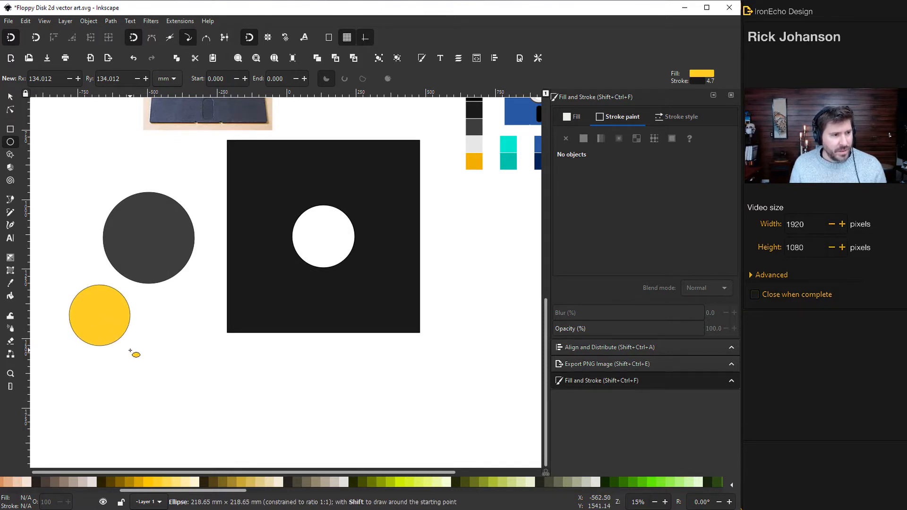
left_click_drag(99, 315, 148, 240)
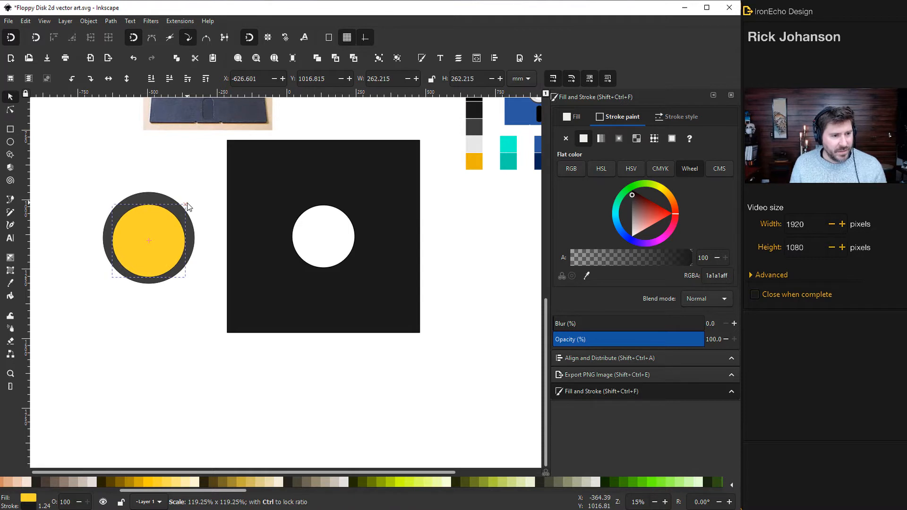
left_click_drag(188, 207, 144, 242)
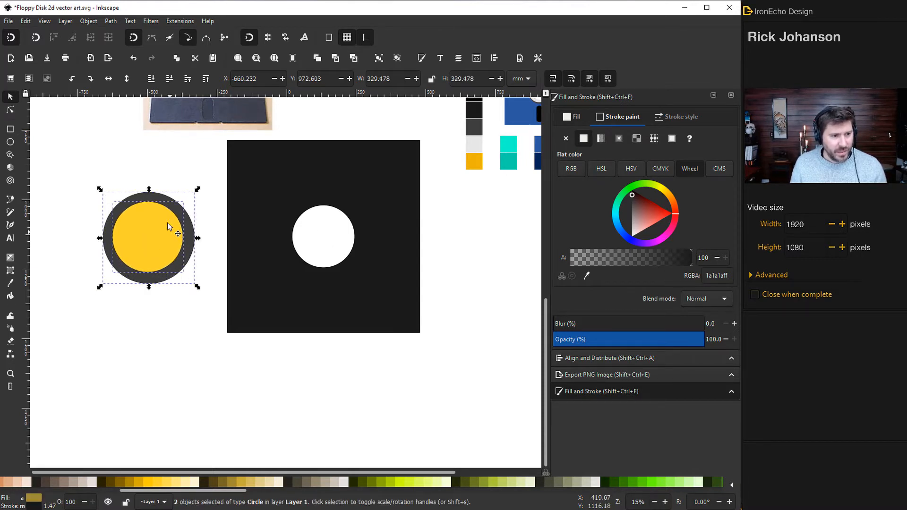
left_click(605, 358)
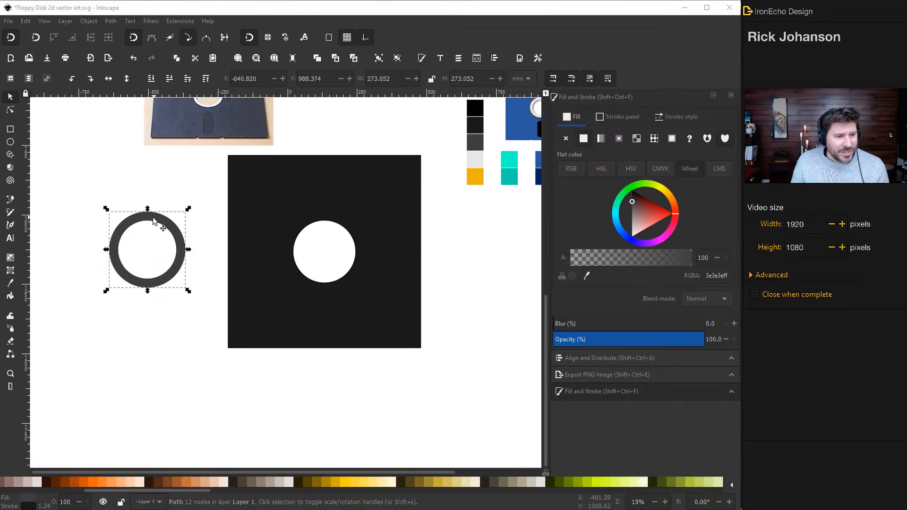
- Test the ring over the disk's hub hole and move it back beside the disk
left_click_drag(147, 251, 324, 257)
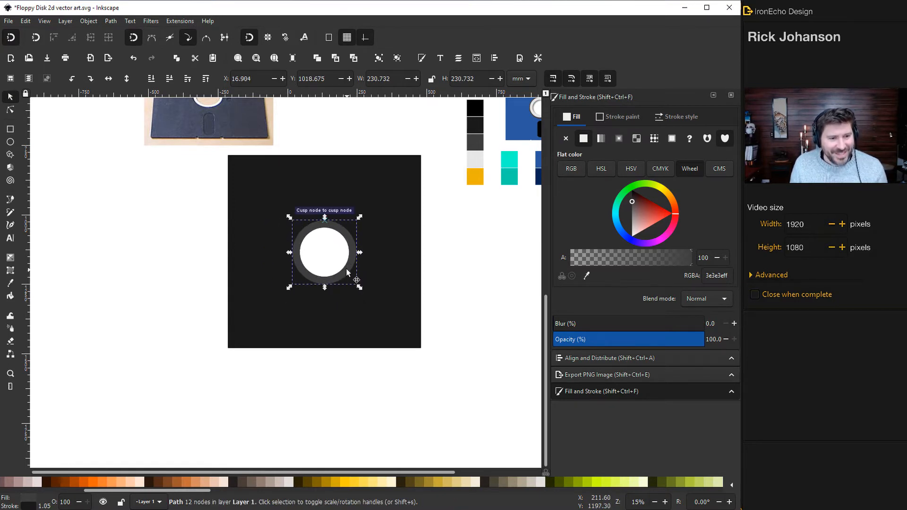
left_click_drag(324, 252, 177, 248)
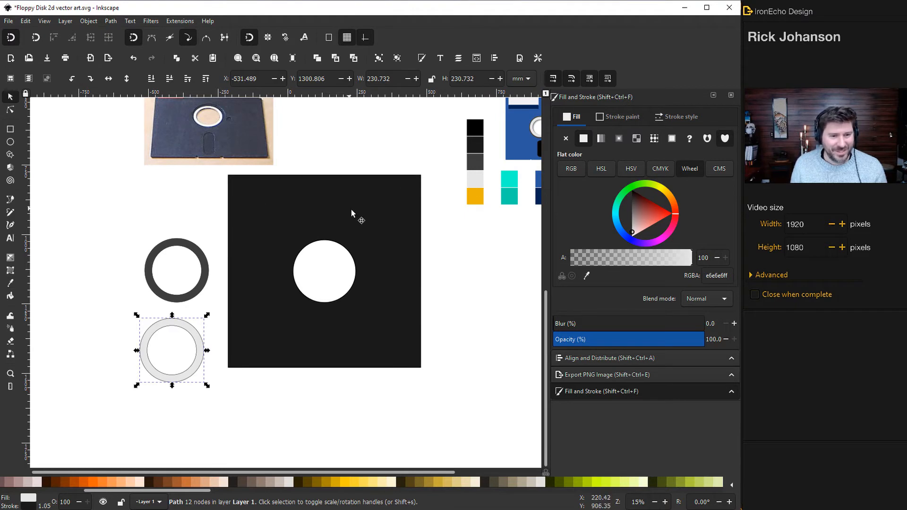
- Set the light grey ring's stroke to No paint and move it up beside the dark ring
left_click(621, 116)
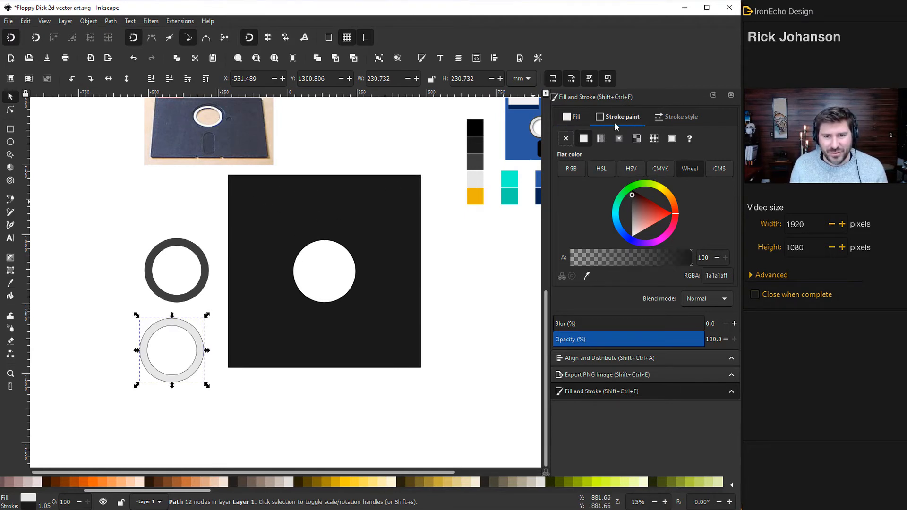
left_click(565, 137)
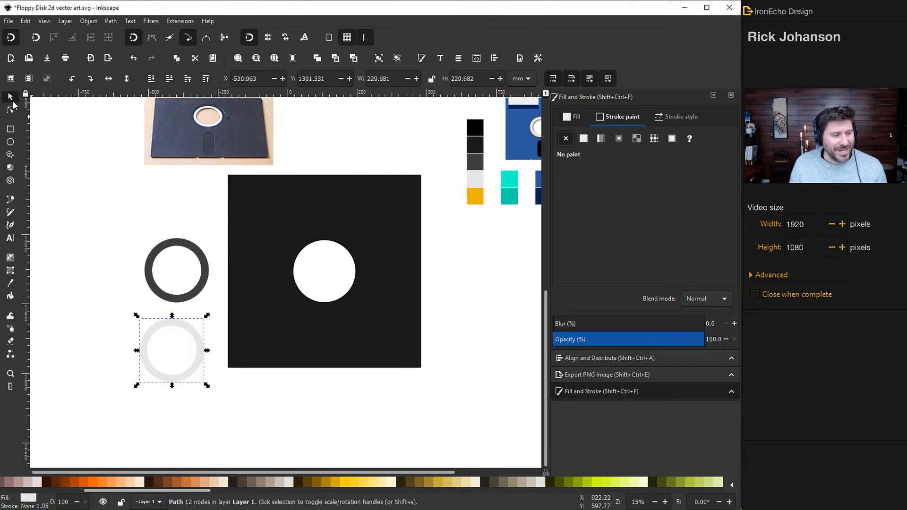
mouse_move(199, 139)
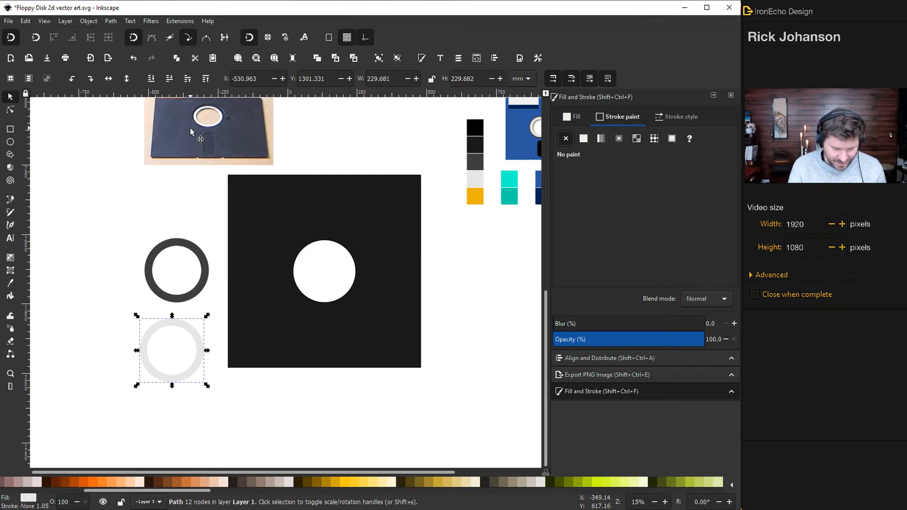
mouse_move(279, 267)
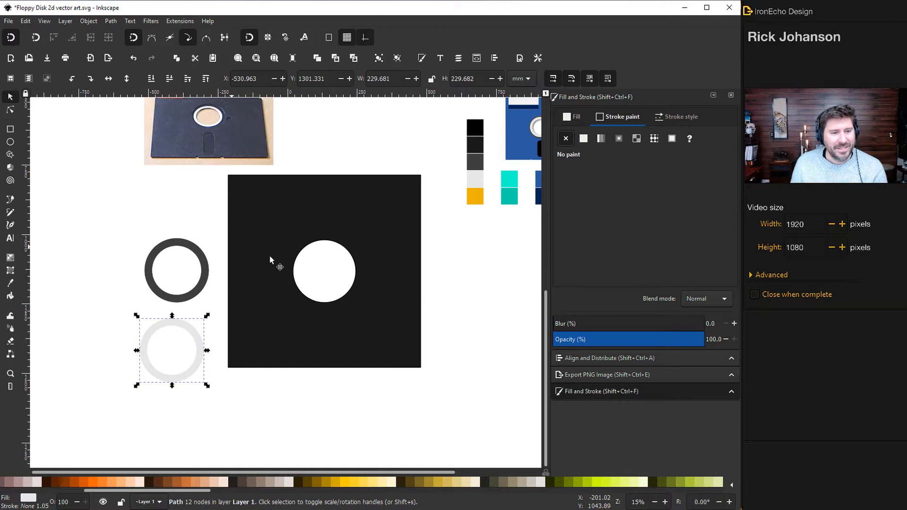
mouse_move(197, 341)
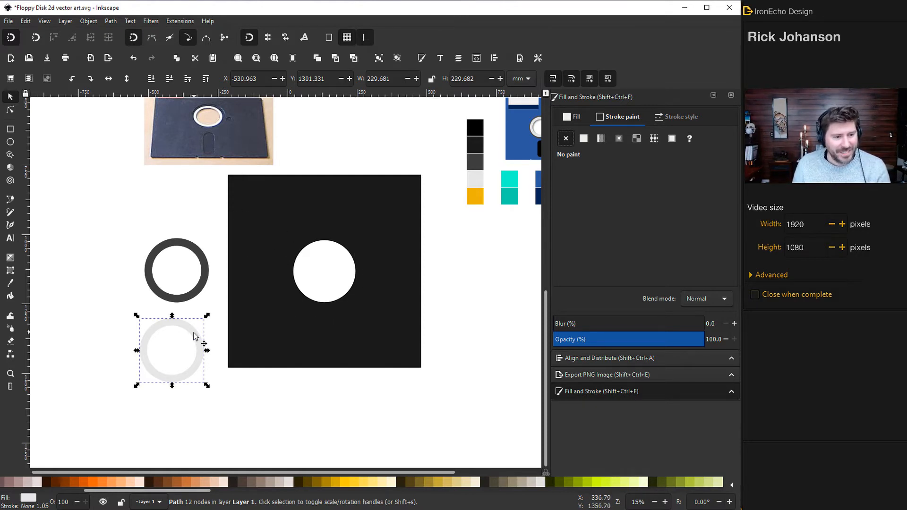
left_click_drag(172, 351, 193, 313)
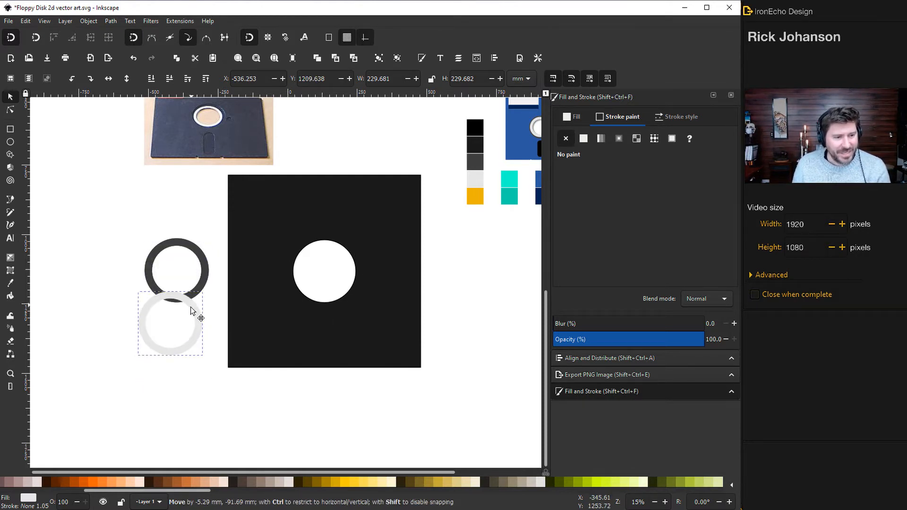
- Place the dark ring around the disk's hub hole, keeping the light ring aside
left_click_drag(177, 325, 324, 273)
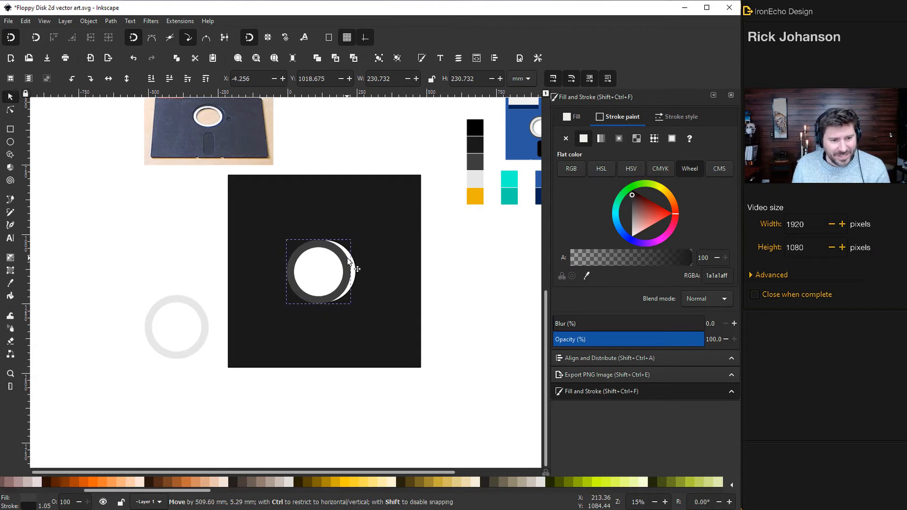
left_click_drag(321, 272, 240, 301)
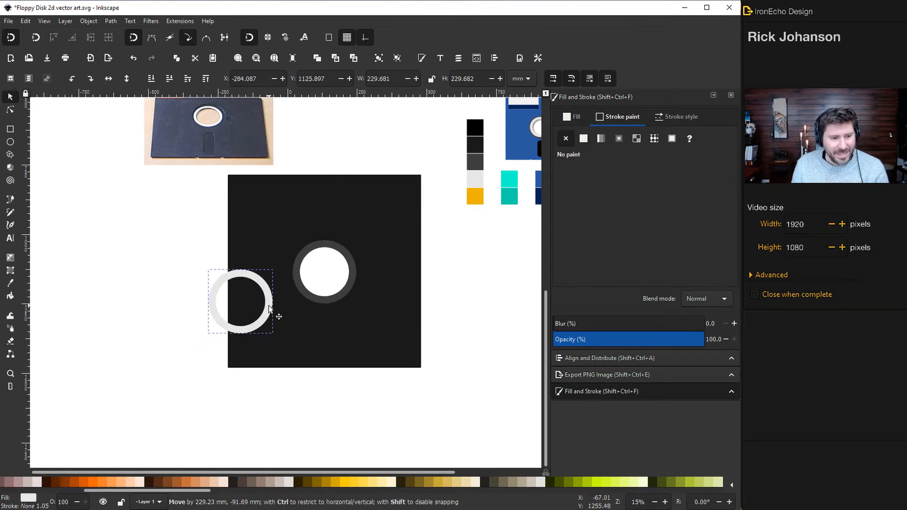
left_click_drag(240, 300, 186, 278)
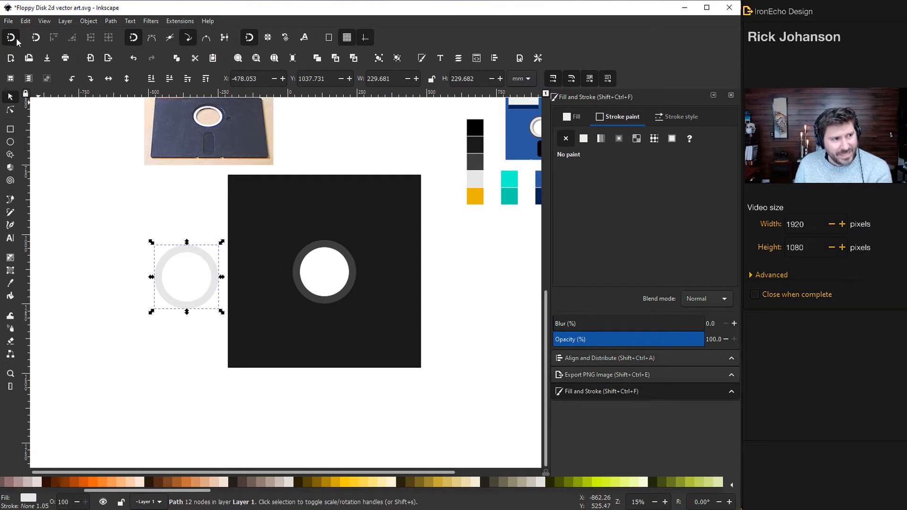
mouse_move(9, 37)
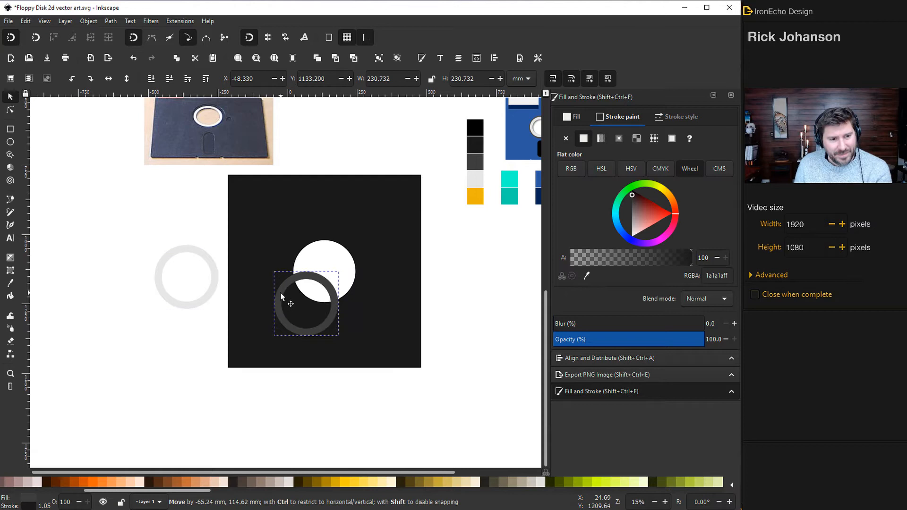
left_click_drag(306, 303, 327, 280)
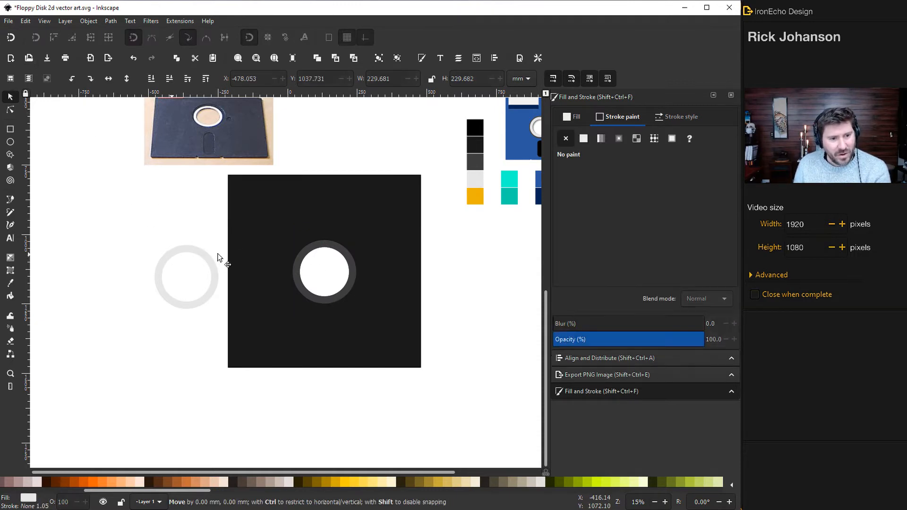
- Shrink the light ring and fit it inside the dark ring on the hub
left_click_drag(186, 277, 210, 273)
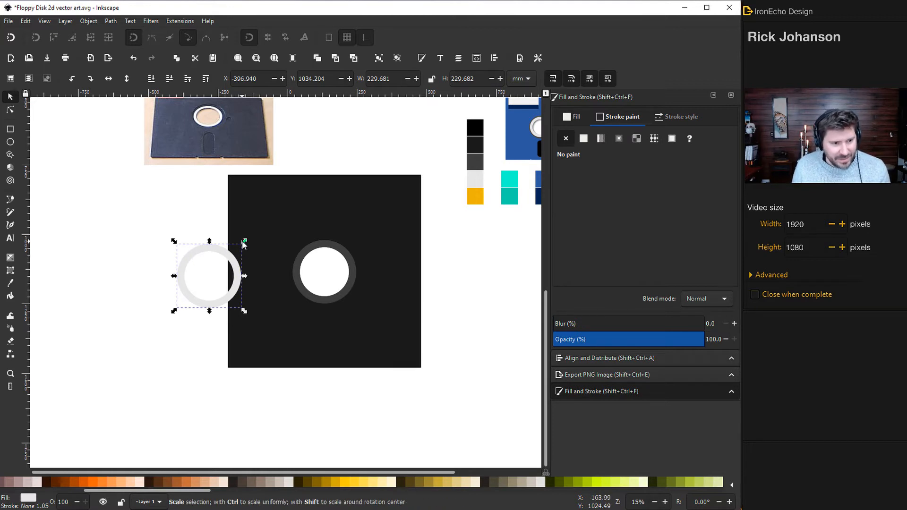
left_click_drag(207, 275, 280, 278)
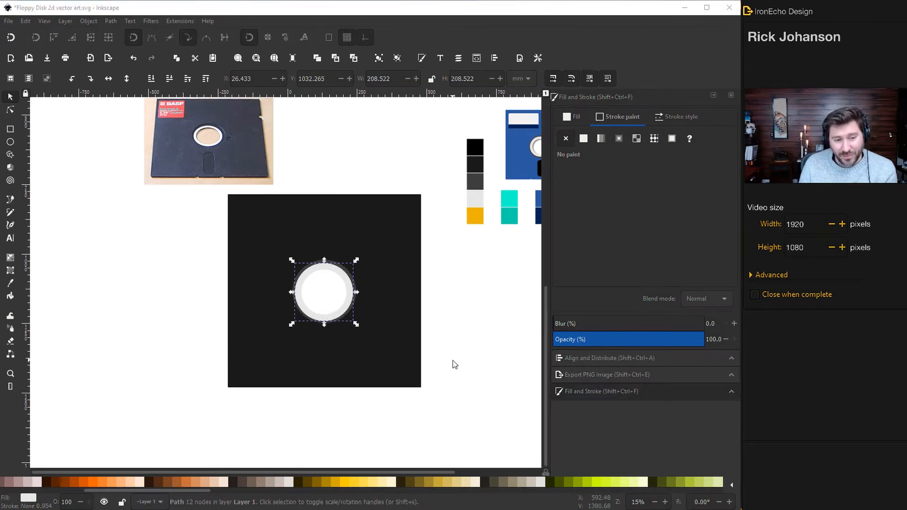
mouse_move(381, 339)
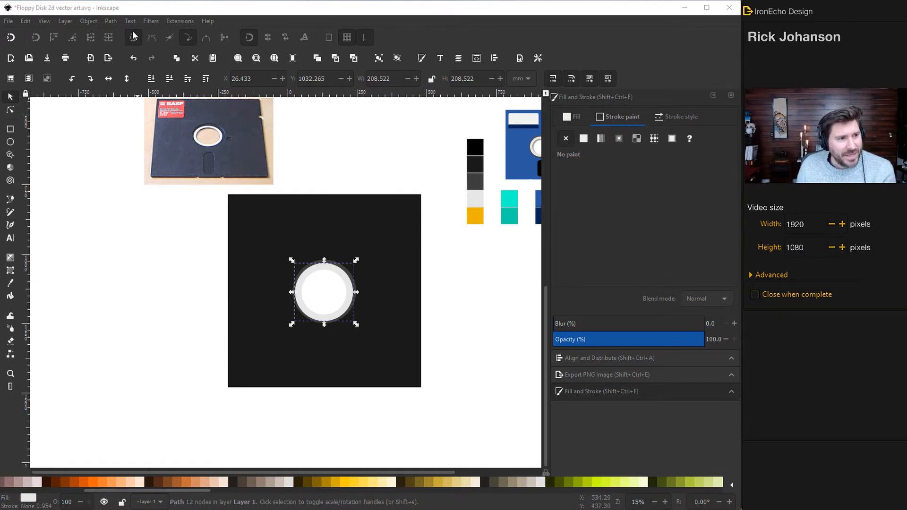
- Apply the Shadows and Glows Drop Shadow filter to the light grey hub ring
left_click(150, 20)
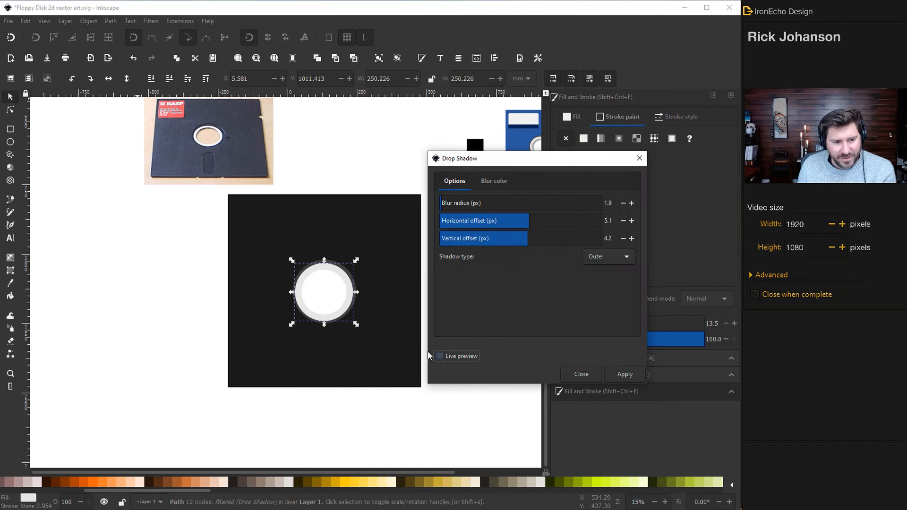
left_click(439, 356)
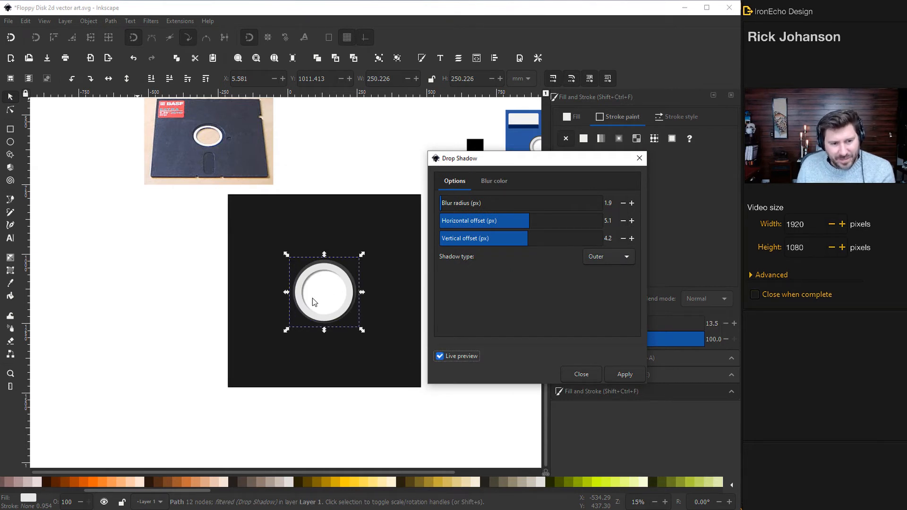
left_click(440, 356)
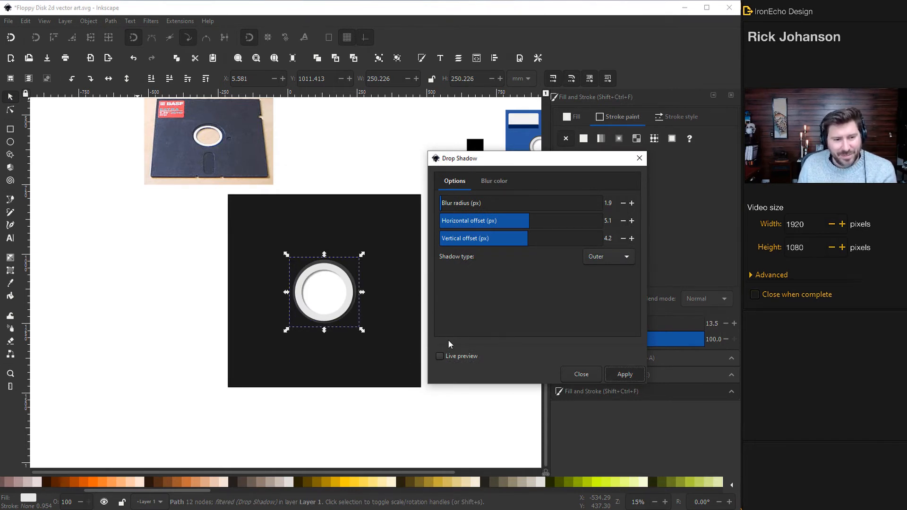
left_click(581, 374)
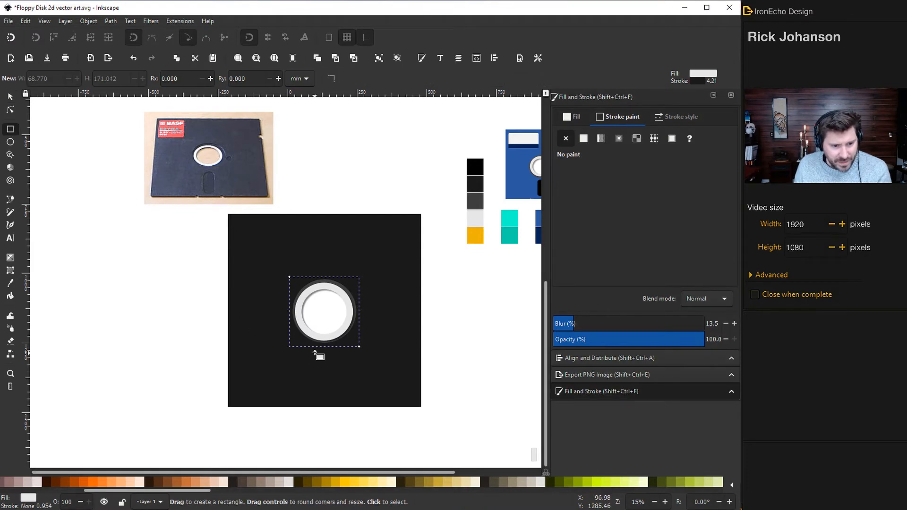
- Draw a fully rounded pill rectangle below the hub and fill it dark grey
left_click_drag(311, 352, 341, 401)
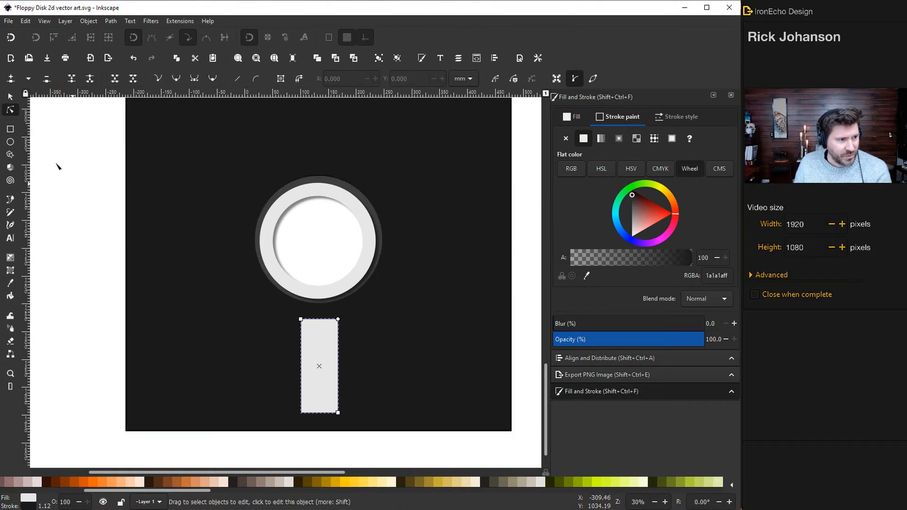
left_click_drag(338, 319, 338, 330)
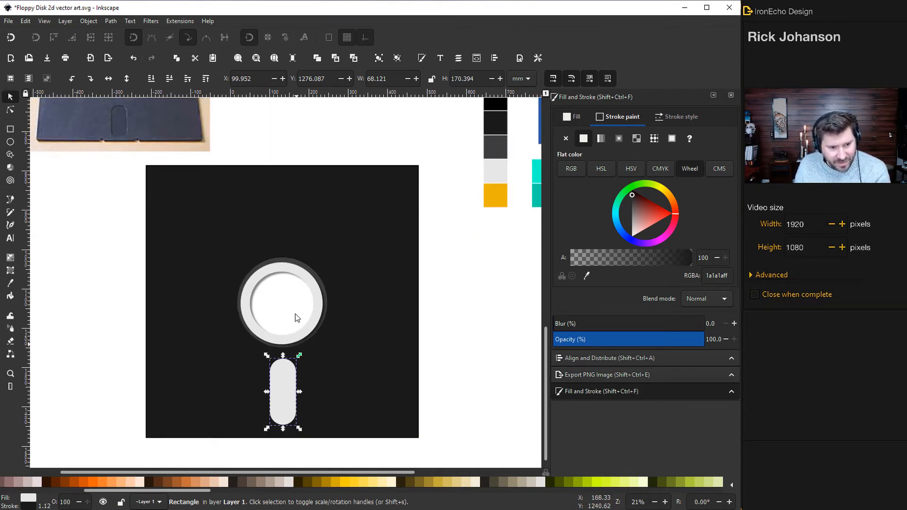
mouse_move(316, 362)
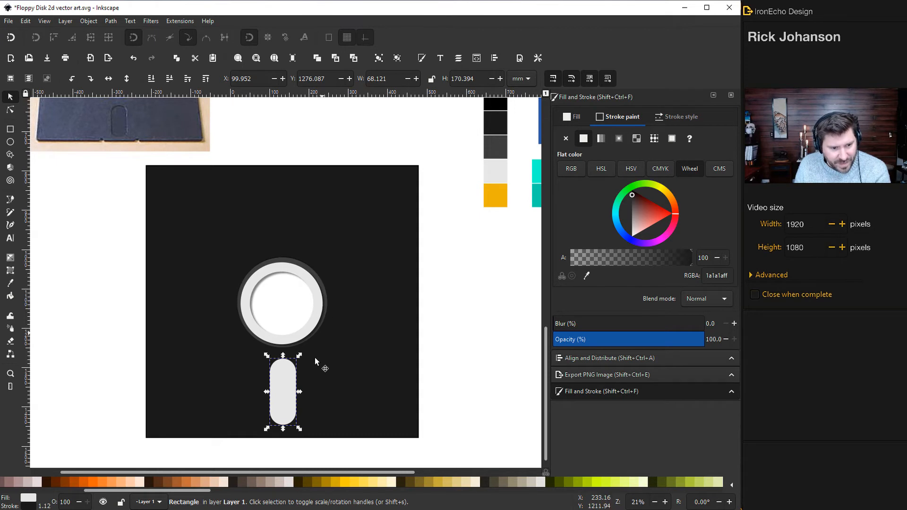
left_click(576, 117)
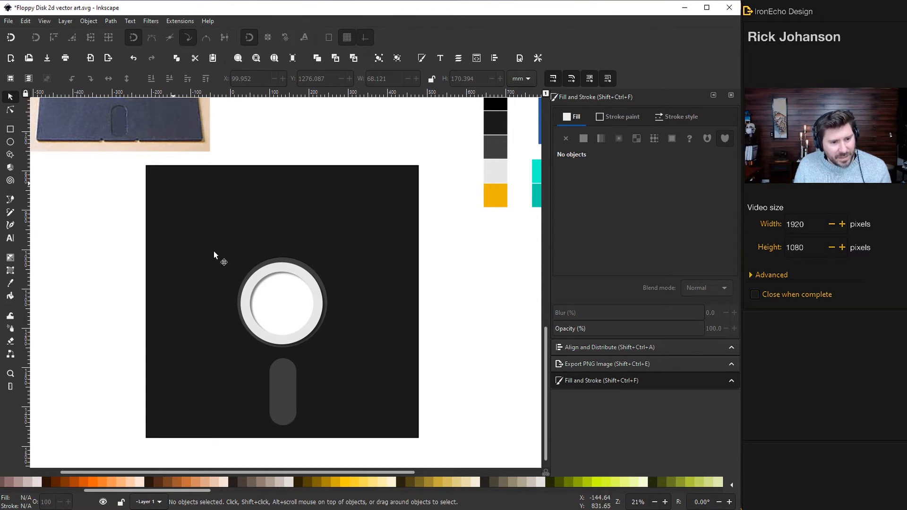
- Shrink a copy of the slot into two notches on the disk's bottom edge and select one with the body
left_click(282, 393)
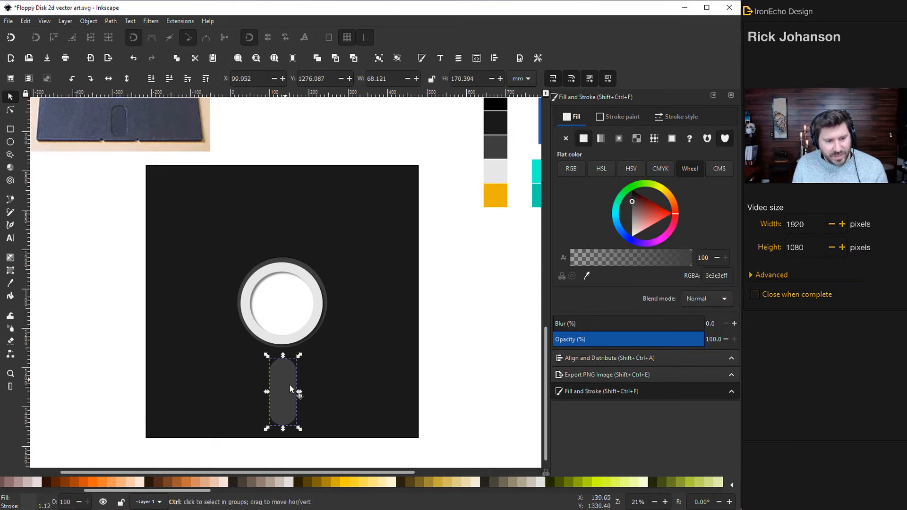
left_click_drag(283, 393, 114, 370)
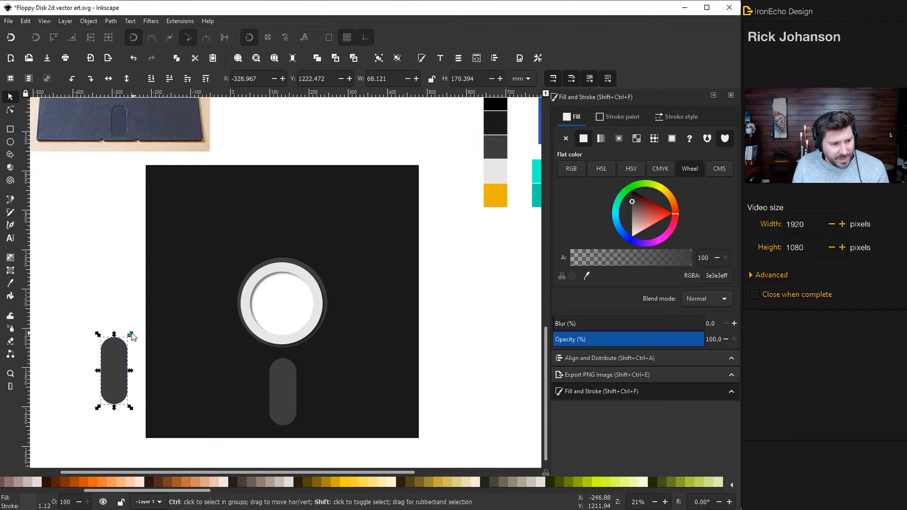
left_click(114, 370)
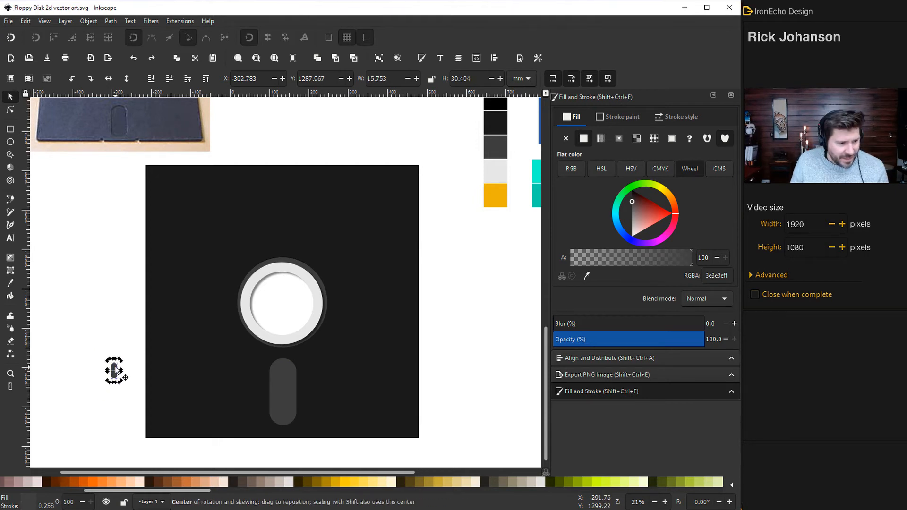
left_click_drag(115, 370, 243, 442)
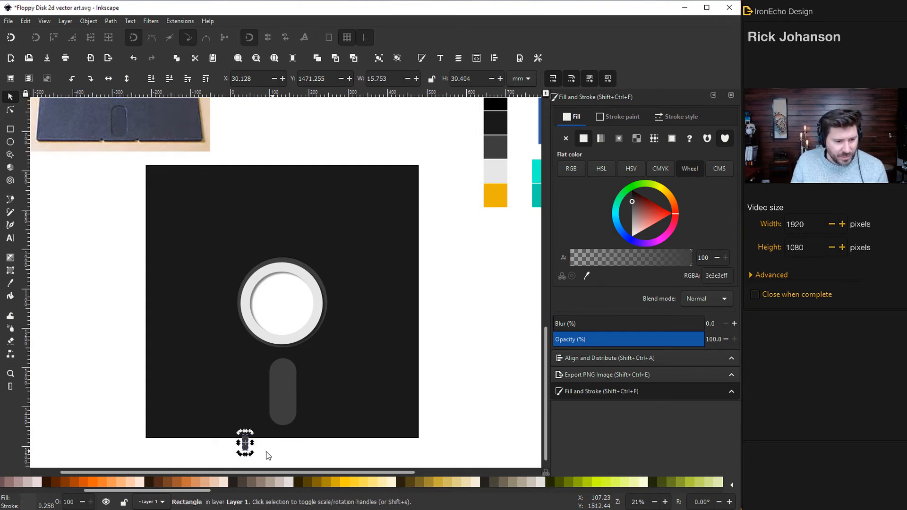
left_click_drag(244, 444, 304, 445)
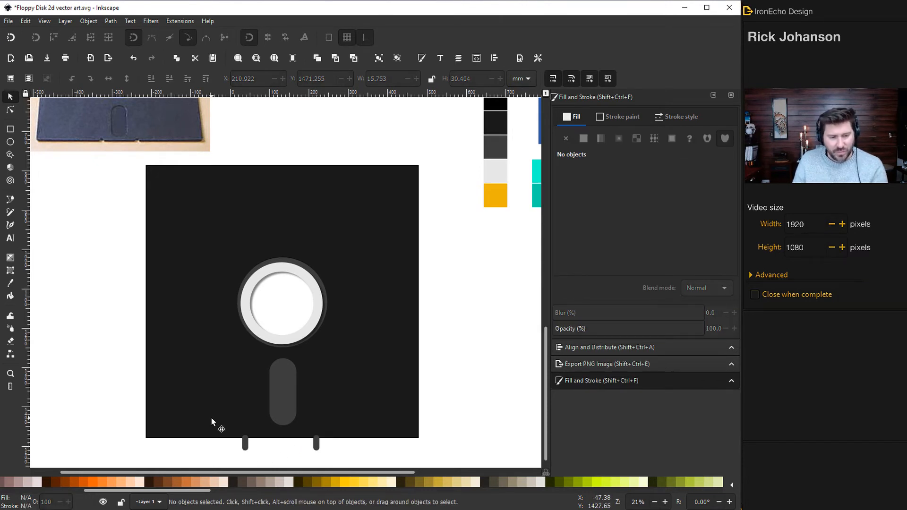
left_click(245, 444)
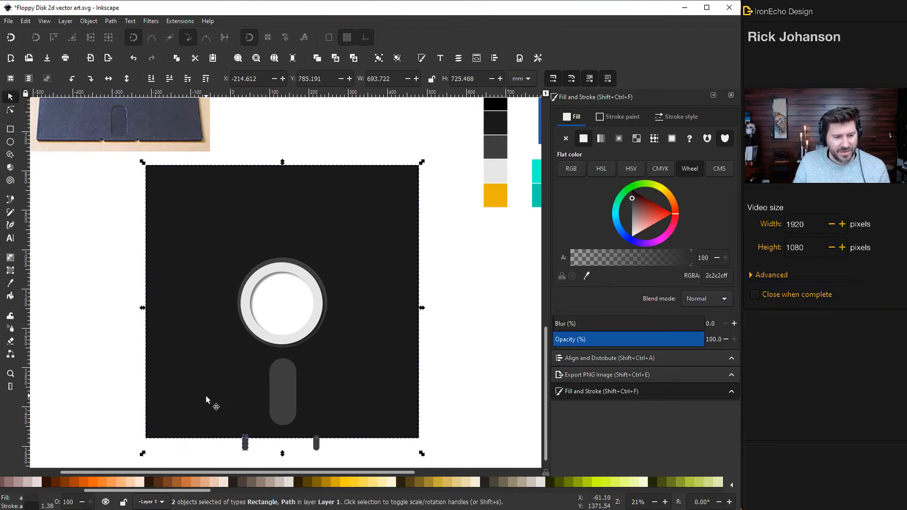
mouse_move(110, 53)
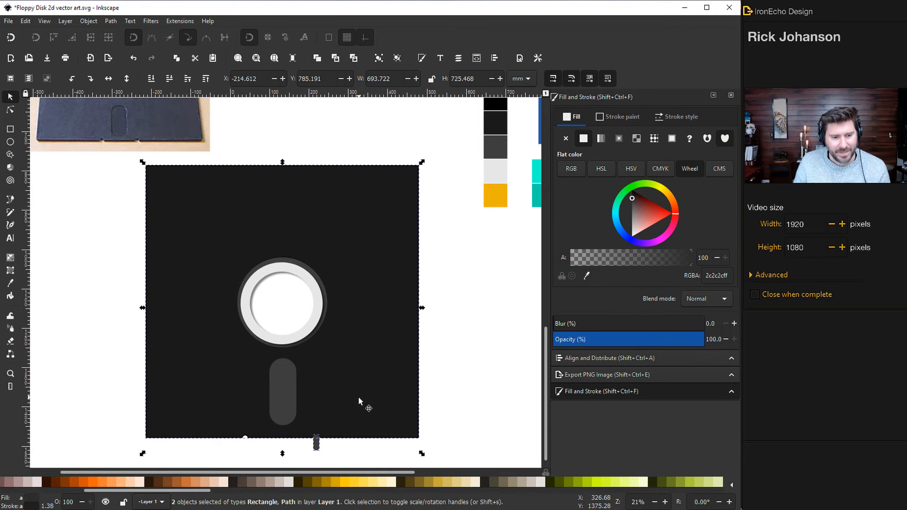
- Cut the second rounded notch out of the disk body's bottom edge with Path > Difference
left_click(110, 21)
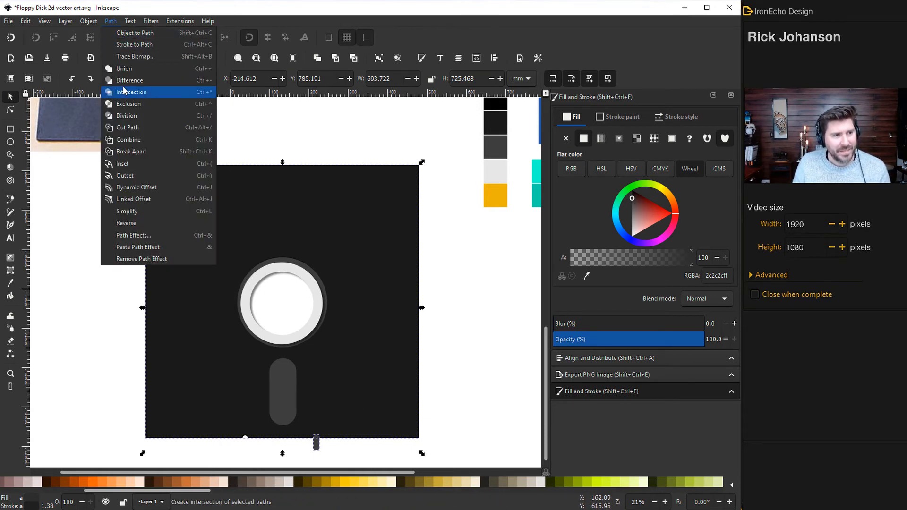
left_click(131, 91)
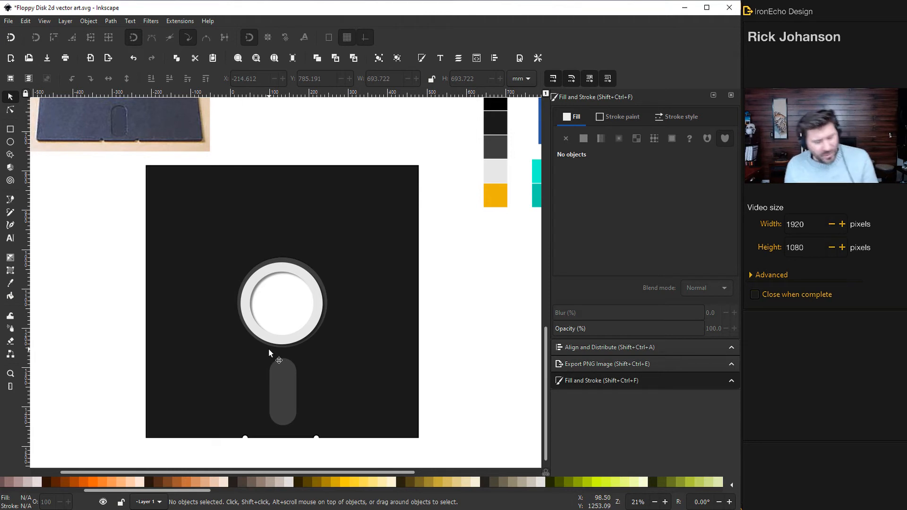
mouse_move(283, 362)
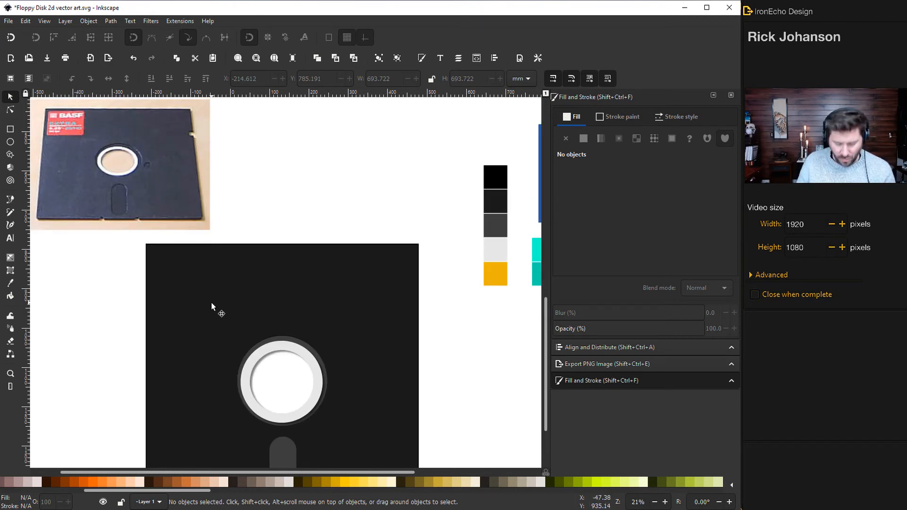
mouse_move(194, 139)
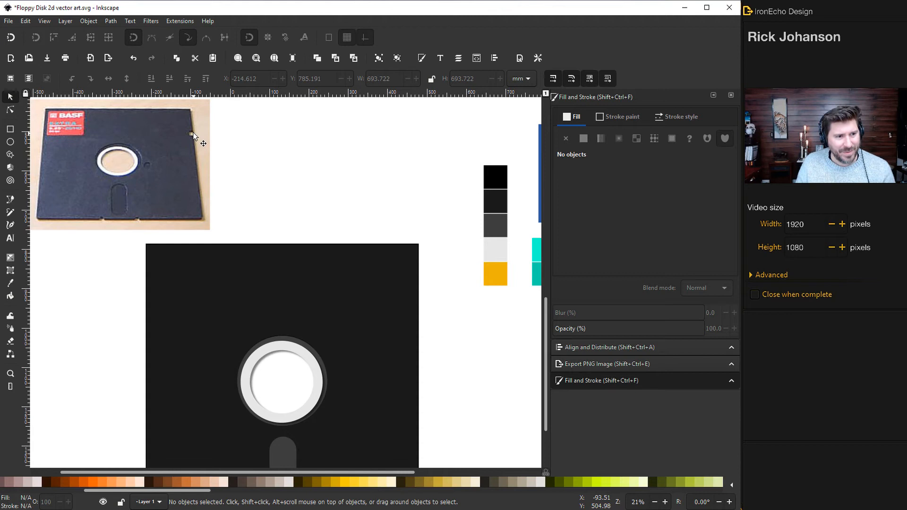
mouse_move(197, 139)
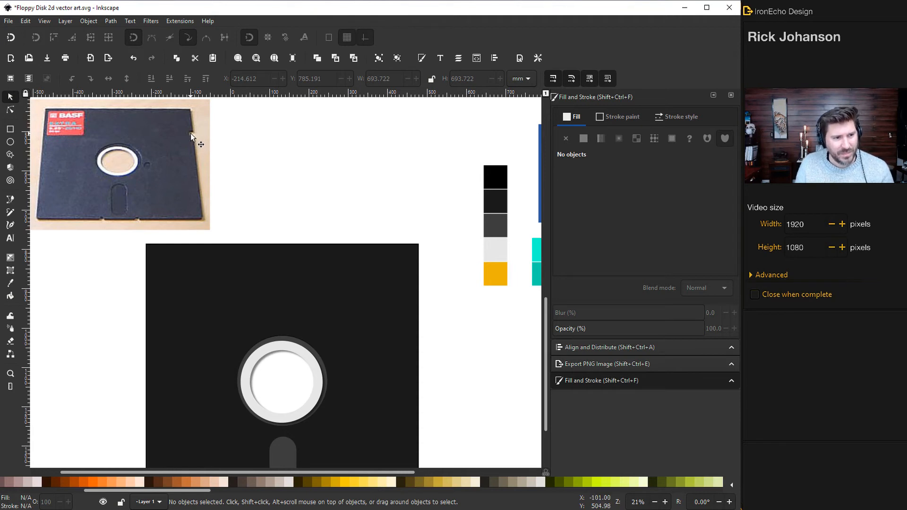
mouse_move(198, 144)
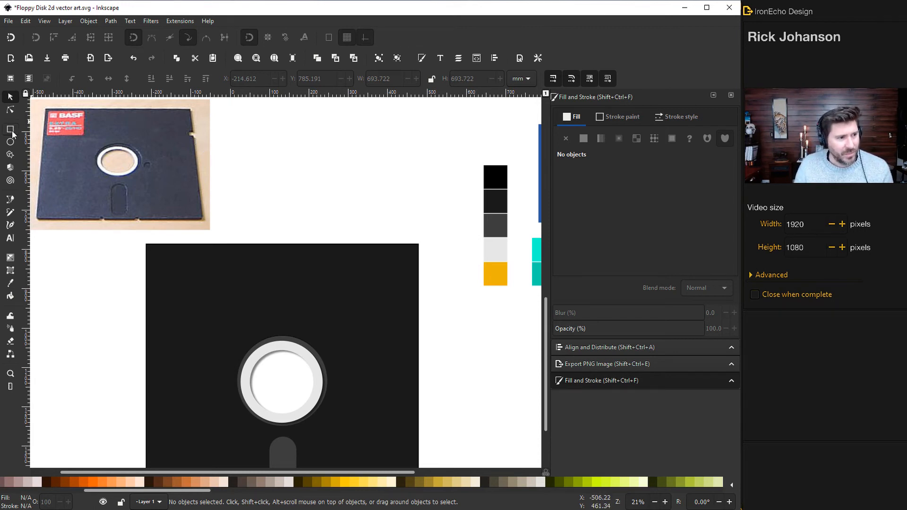
- Draw a small rectangle, place it over the disk's right edge and subtract it as a notch
left_click_drag(439, 321, 463, 338)
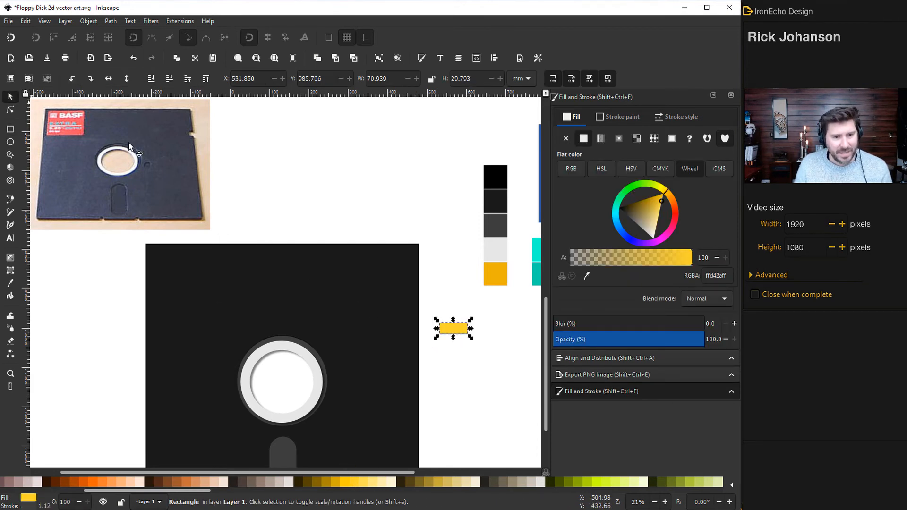
left_click_drag(453, 329, 427, 313)
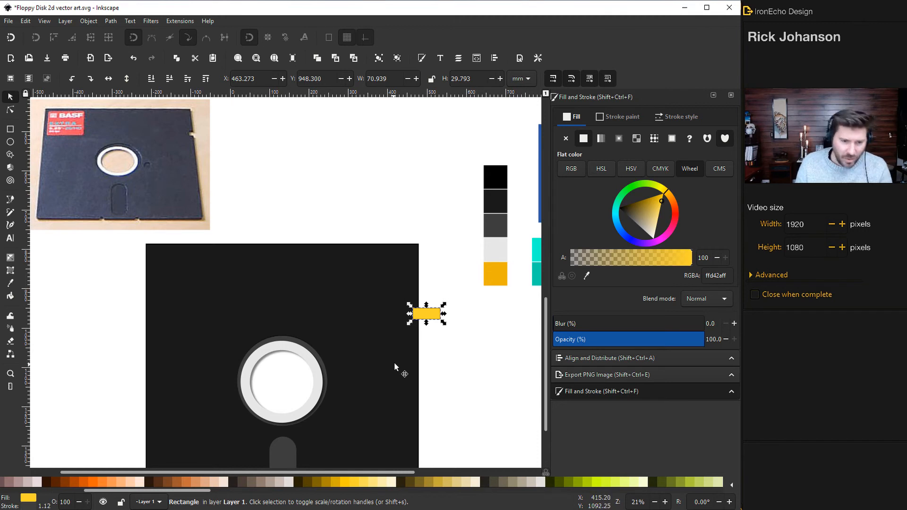
mouse_move(458, 360)
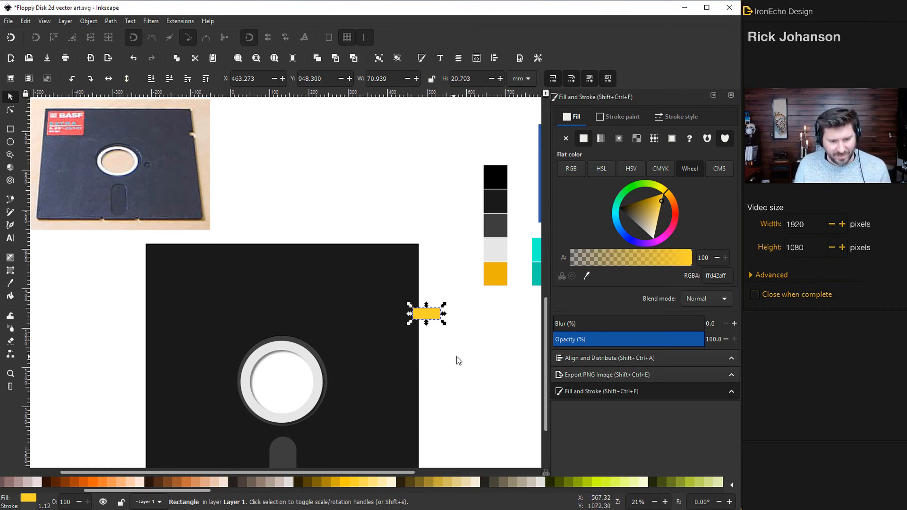
mouse_move(431, 326)
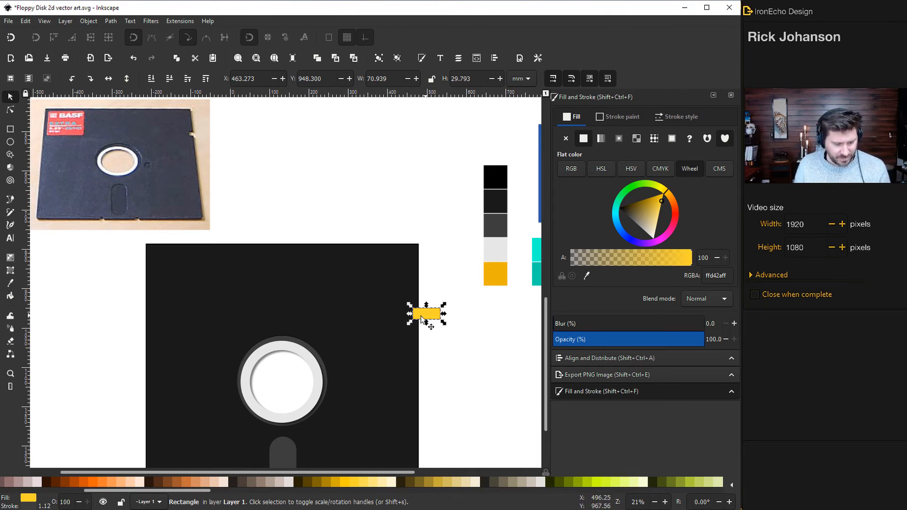
left_click(110, 21)
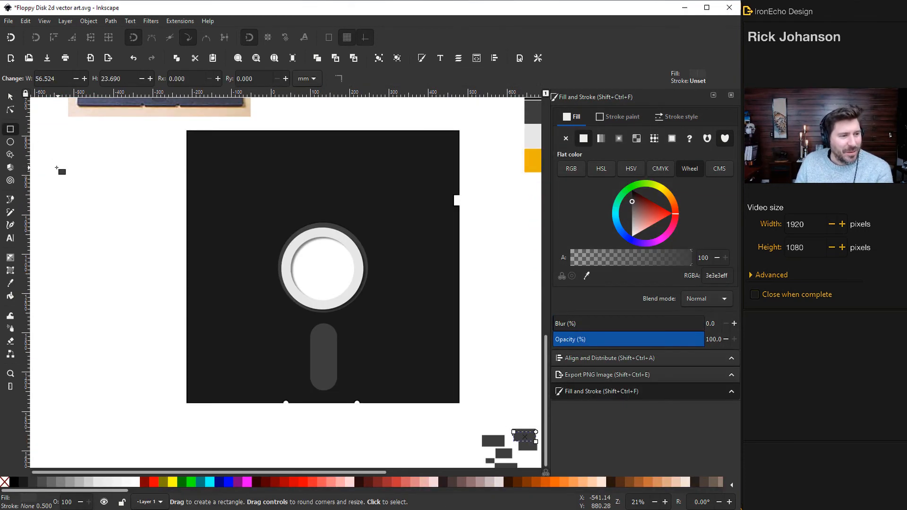
- Draw a white label on the disk's upper left and colour its bottom strip dark red
left_click_drag(56, 168, 163, 231)
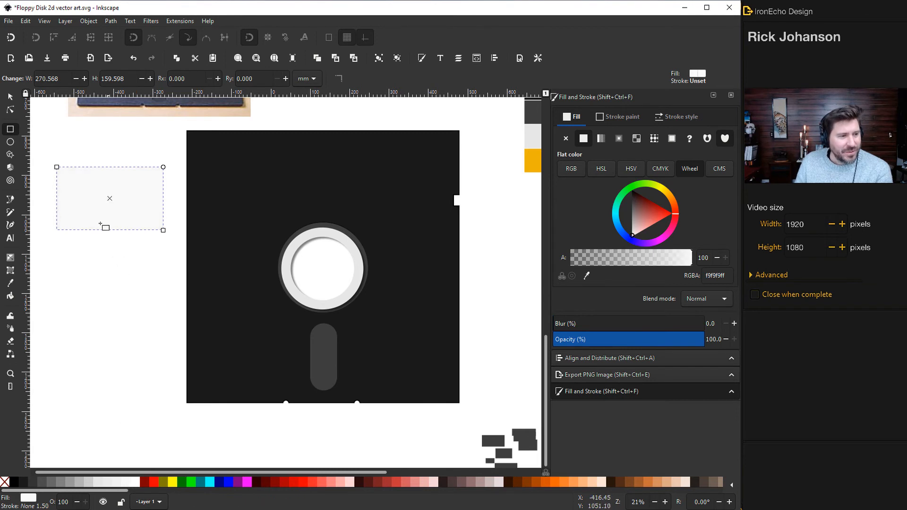
left_click_drag(110, 197, 251, 174)
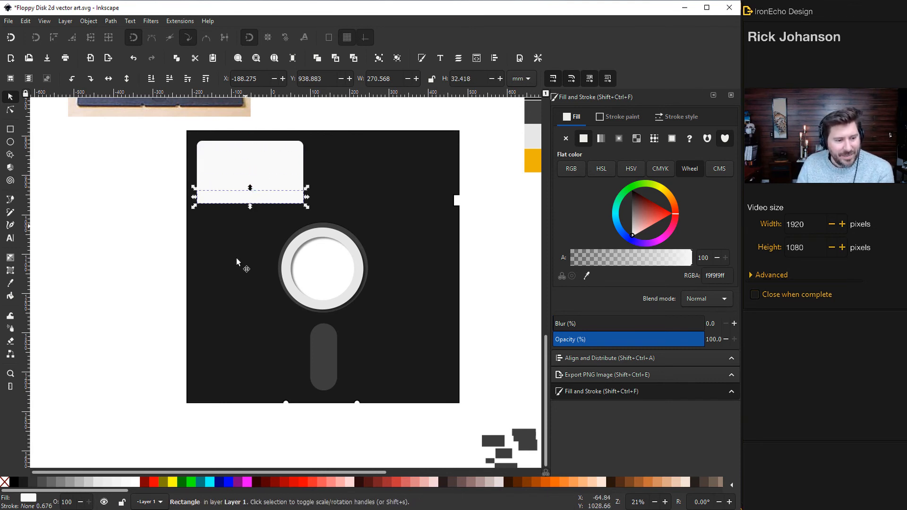
left_click(651, 202)
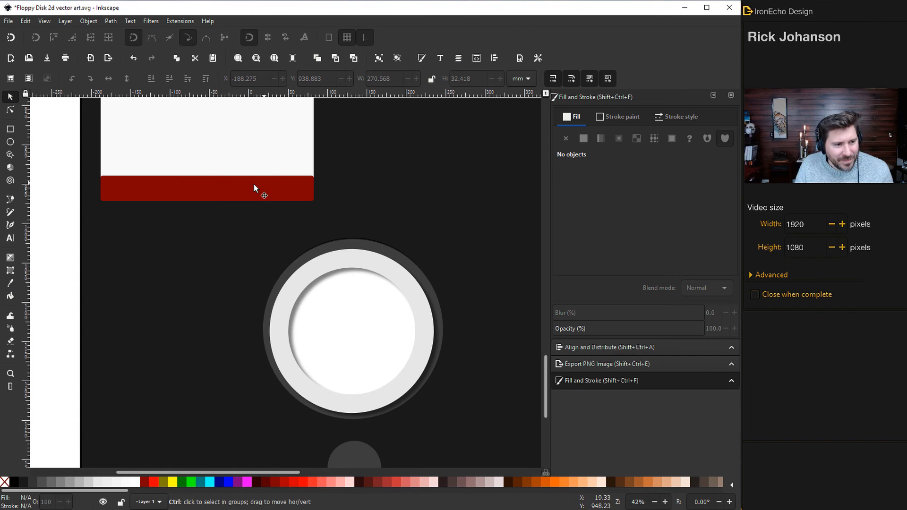
left_click(207, 188)
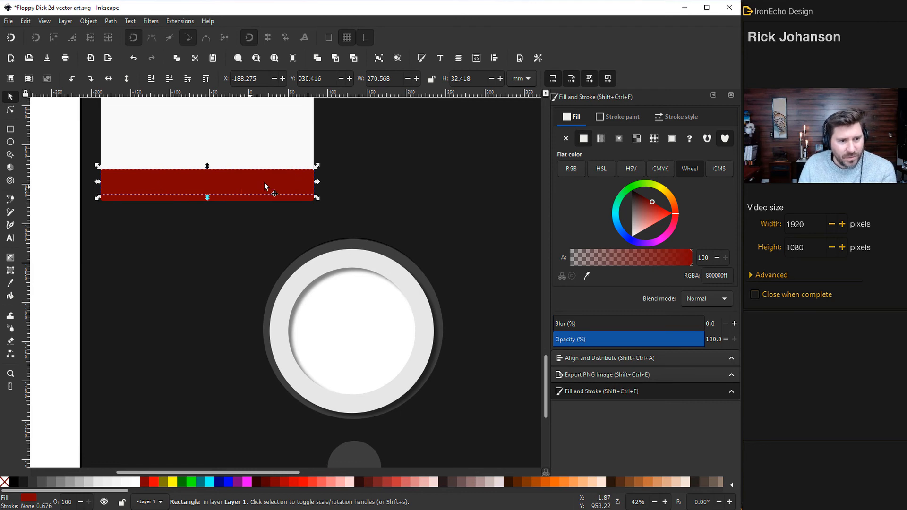
left_click(9, 129)
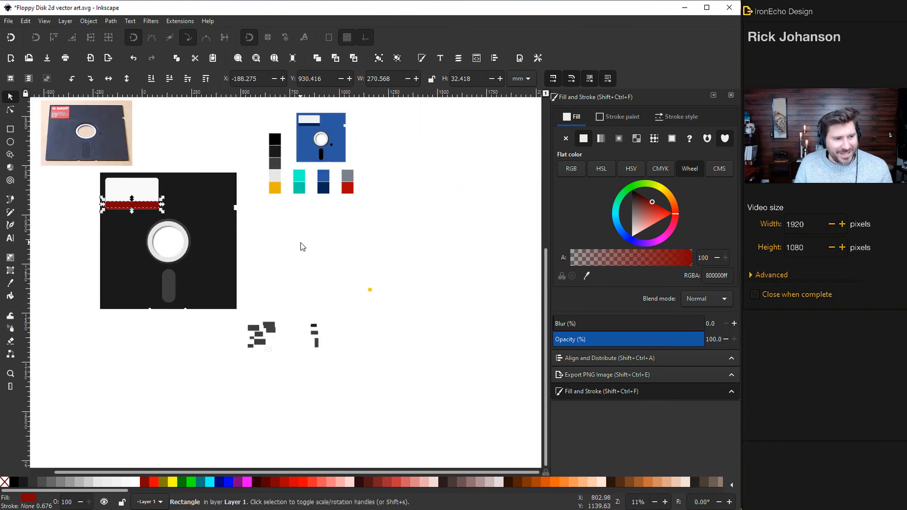
- Rubber-band select the whole finished disk and move it beside the other disk designs
left_click(84, 248)
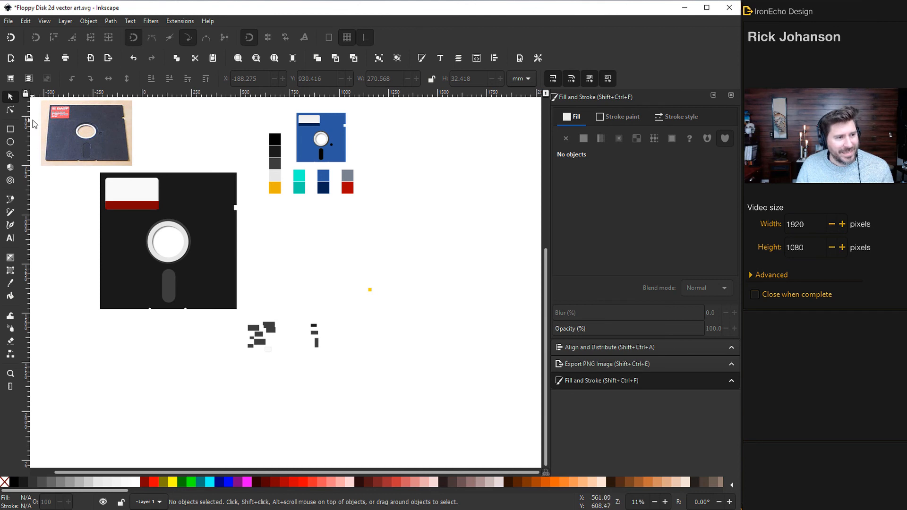
left_click_drag(78, 171, 251, 317)
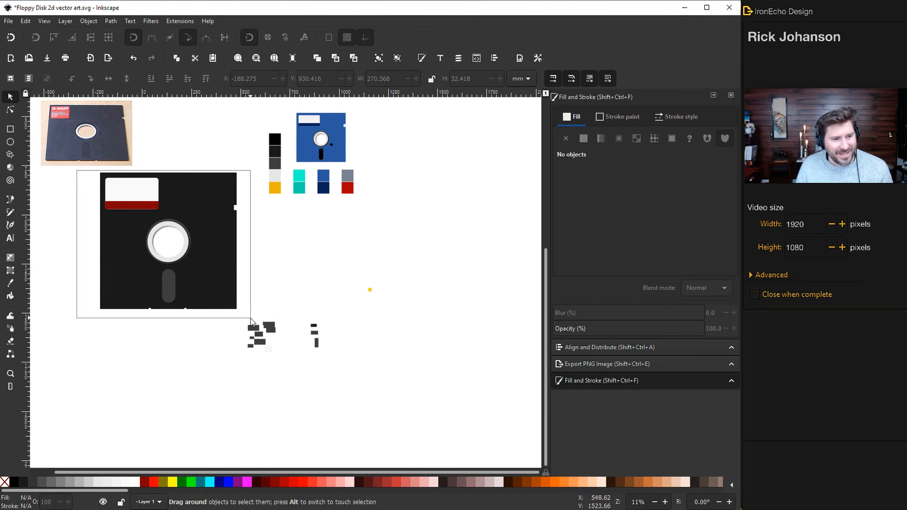
left_click(168, 242)
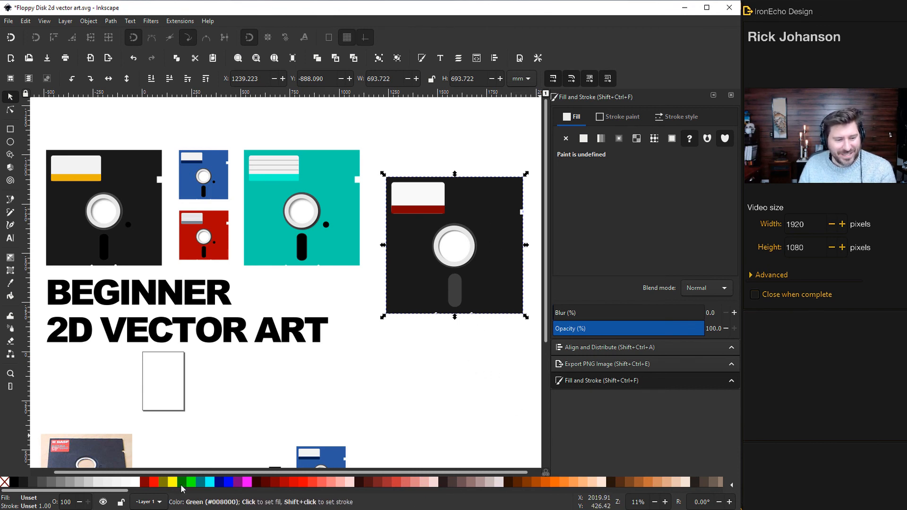
- Recolour the new disk's body from black to yellow with a palette swatch, then deselect
left_click(584, 138)
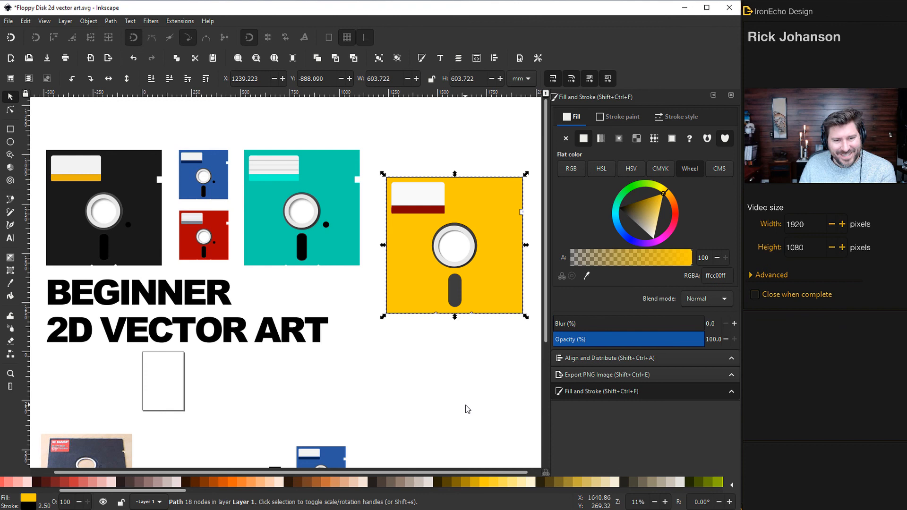
left_click(408, 296)
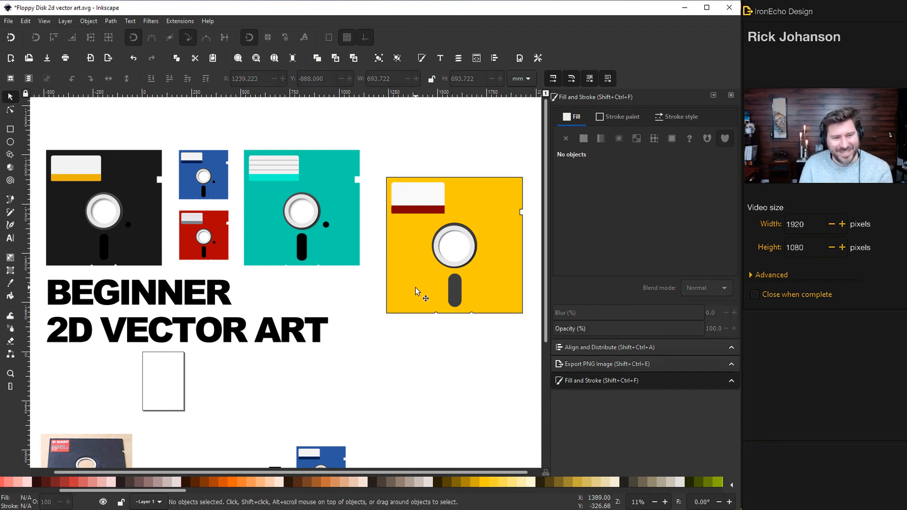
mouse_move(371, 296)
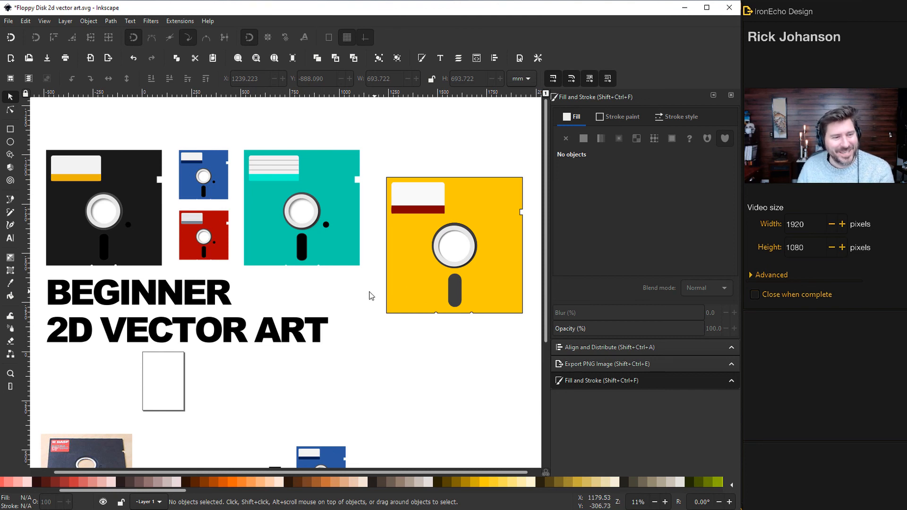
mouse_move(136, 289)
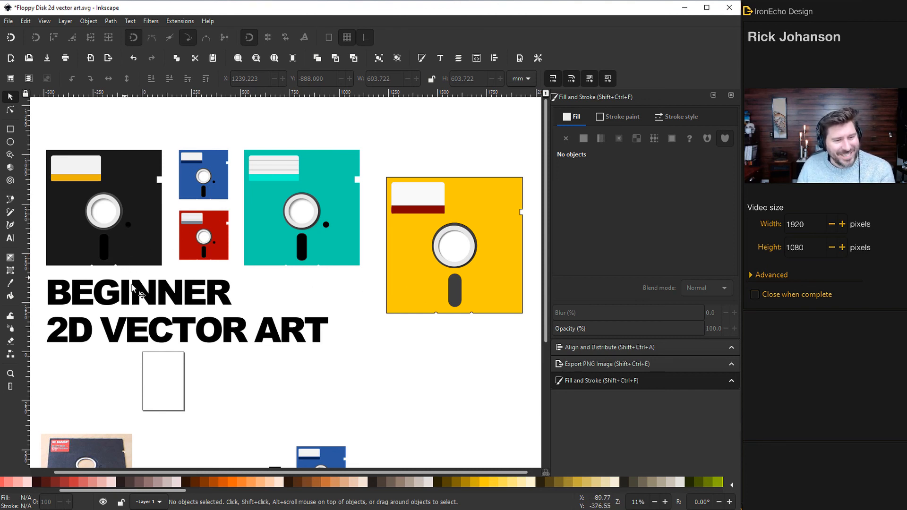
mouse_move(284, 174)
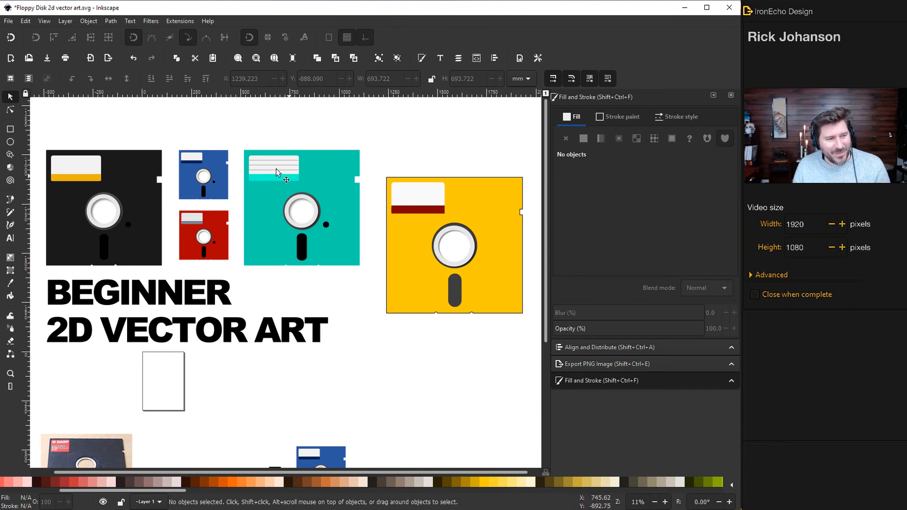